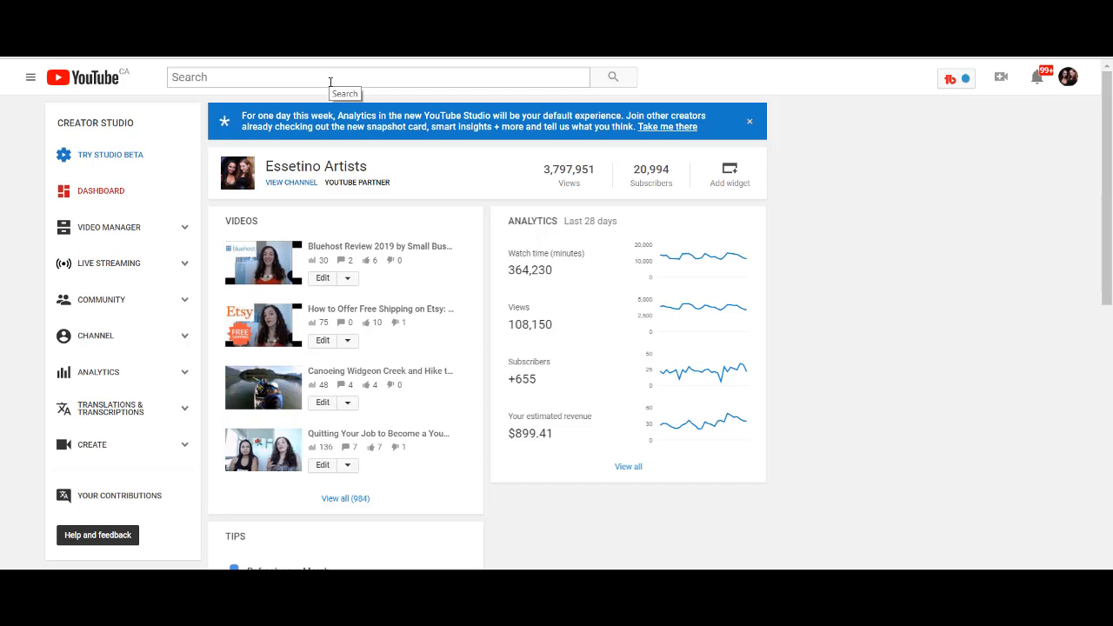
# - Search YouTube for 'free sound effects' and expand the search filter options
pyautogui.write('free soun')
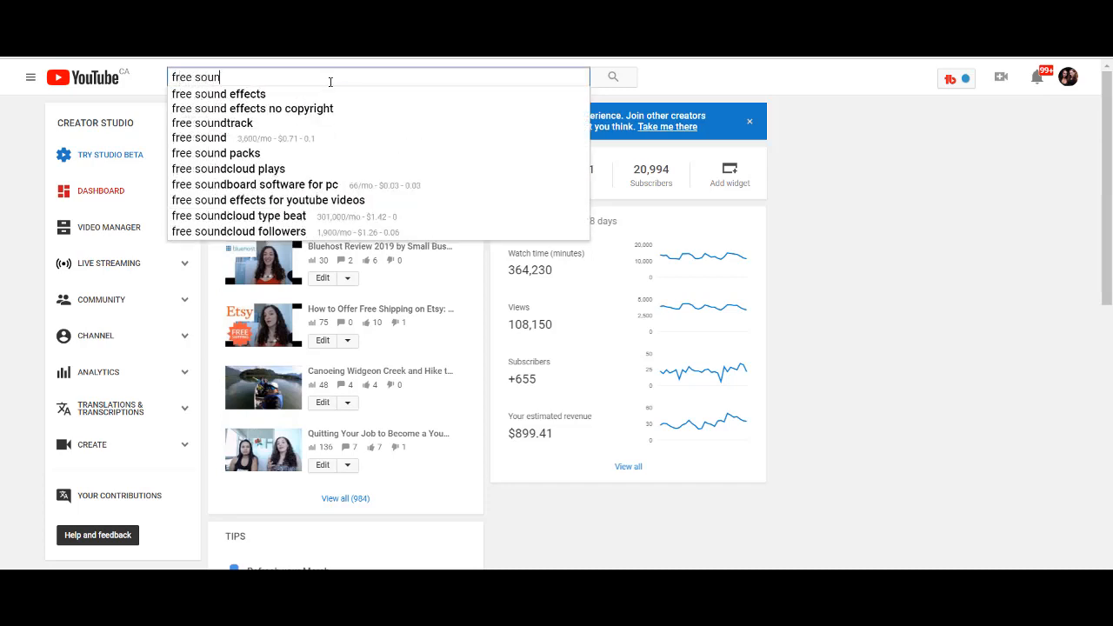
pyautogui.click(218, 93)
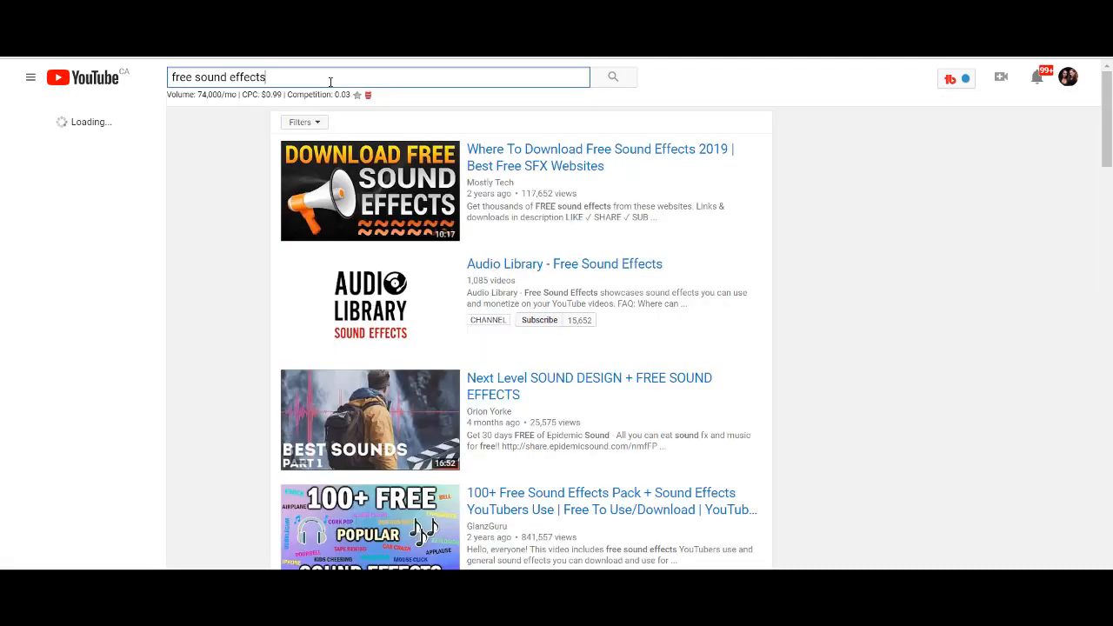
pyautogui.click(30, 78)
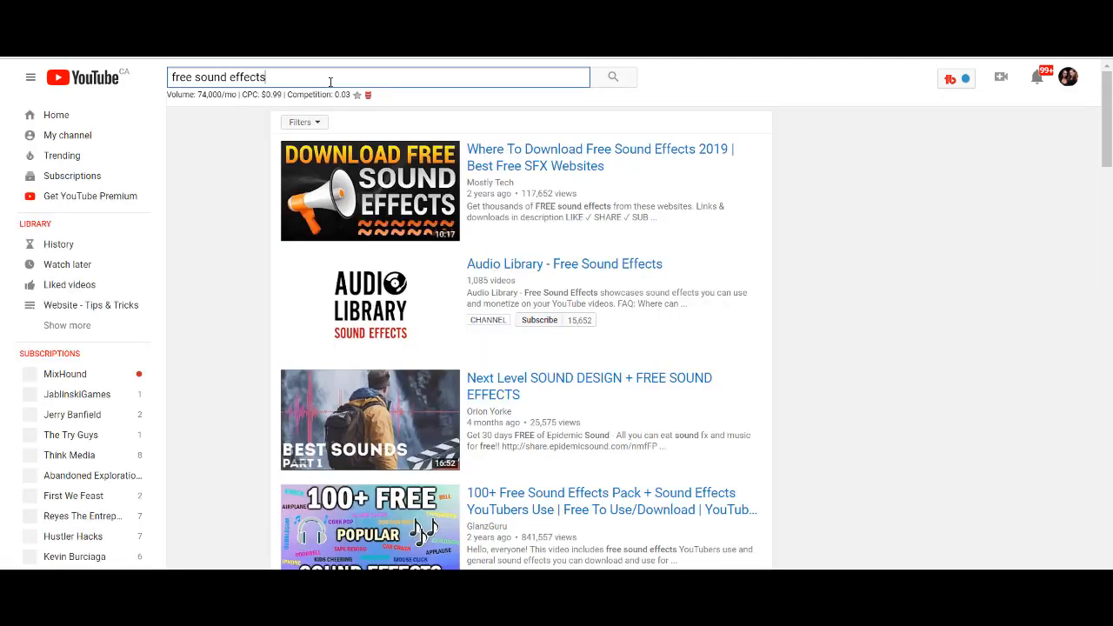
pyautogui.click(302, 121)
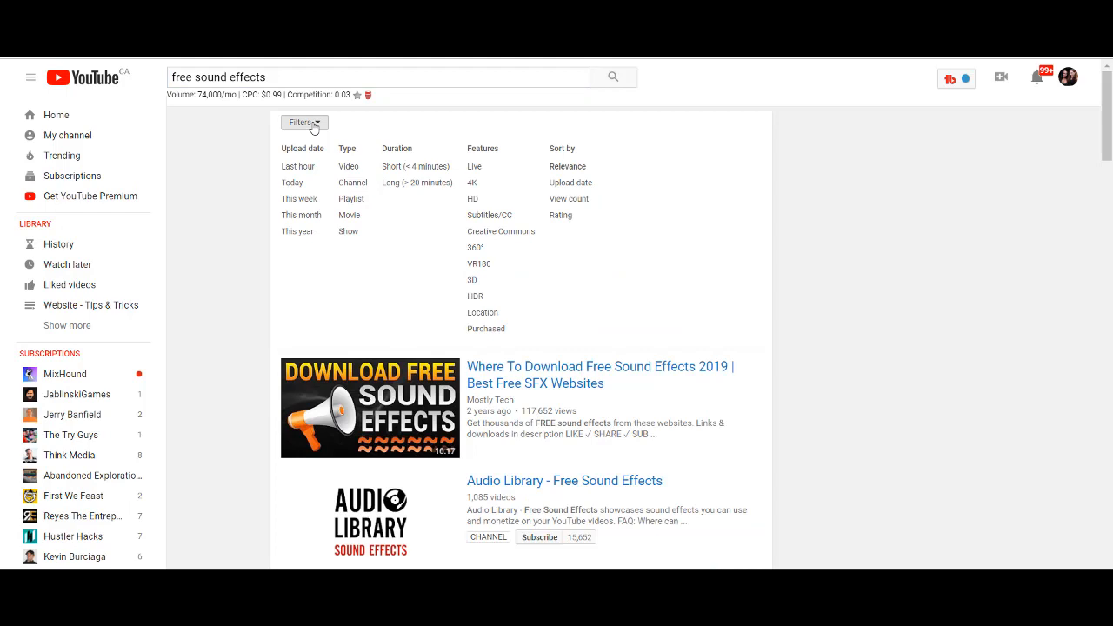
pyautogui.moveTo(352, 183)
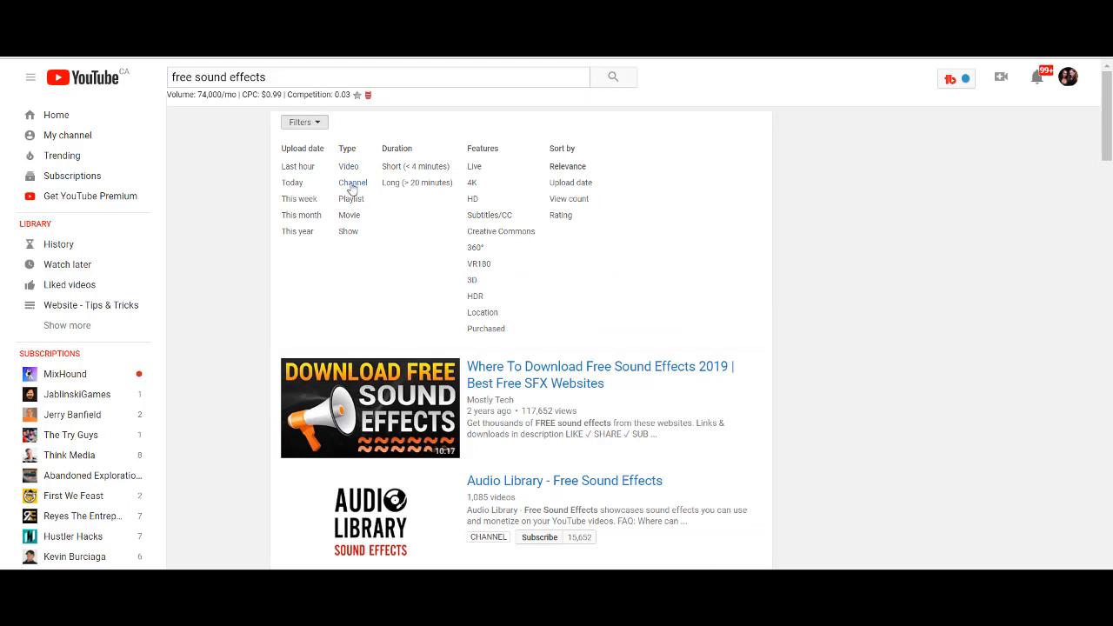
pyautogui.moveTo(352, 183)
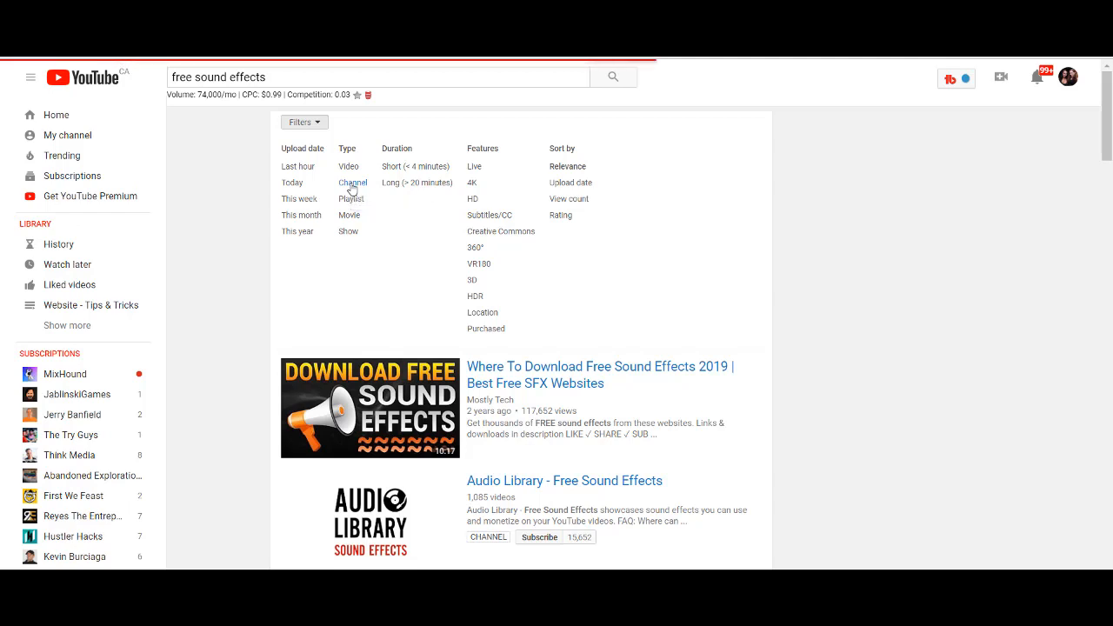
# - Apply the Channel type filter to the 'free sound effects' results
pyautogui.click(352, 183)
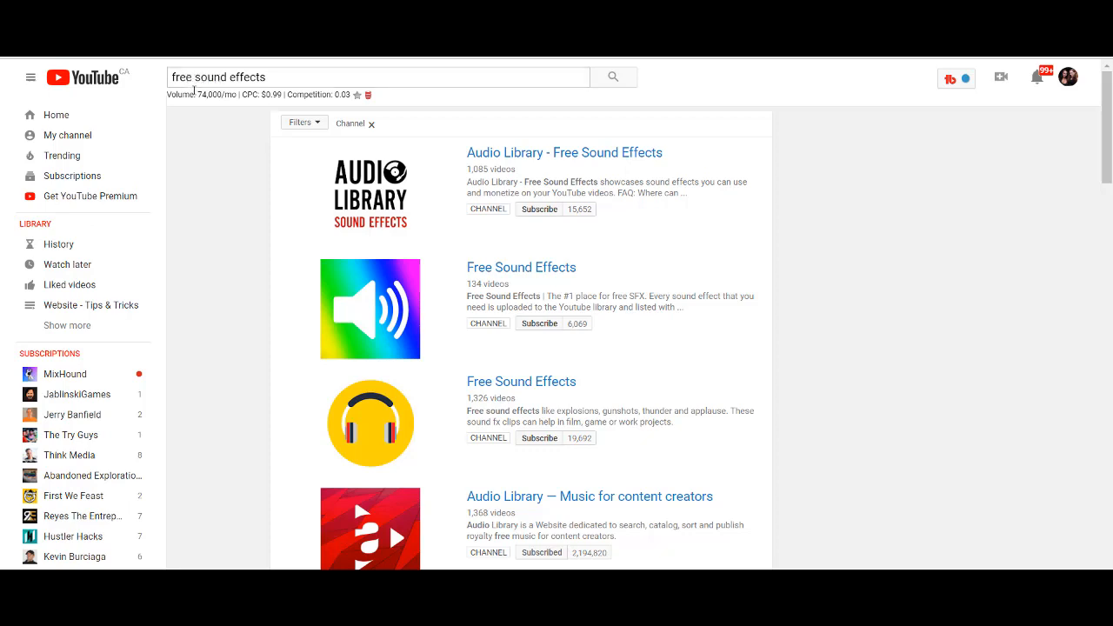
pyautogui.click(378, 77)
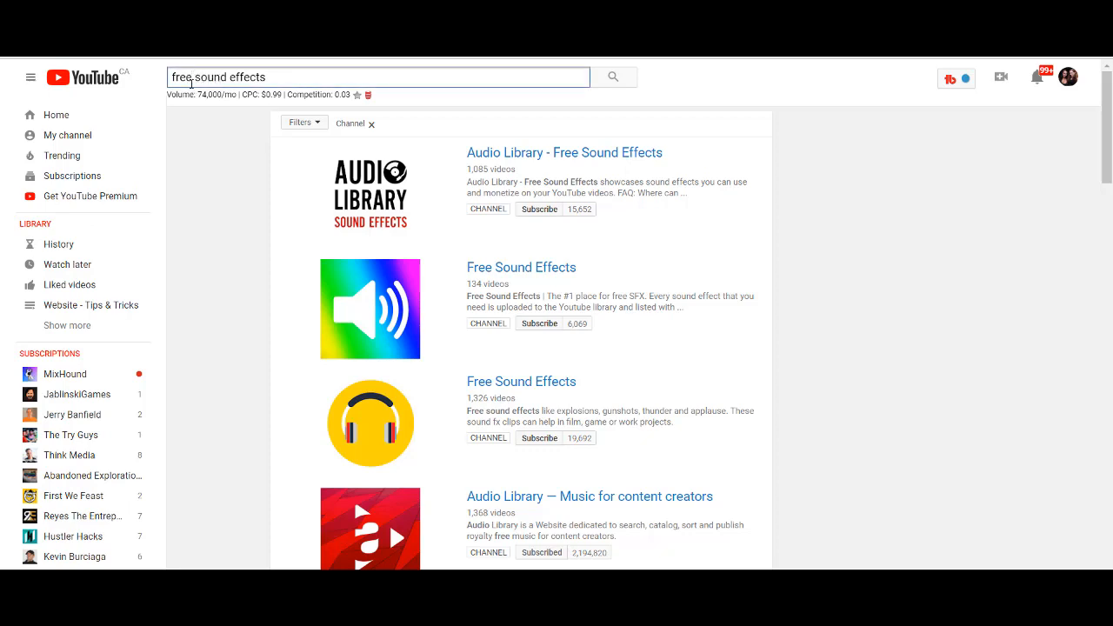
pyautogui.write('bab')
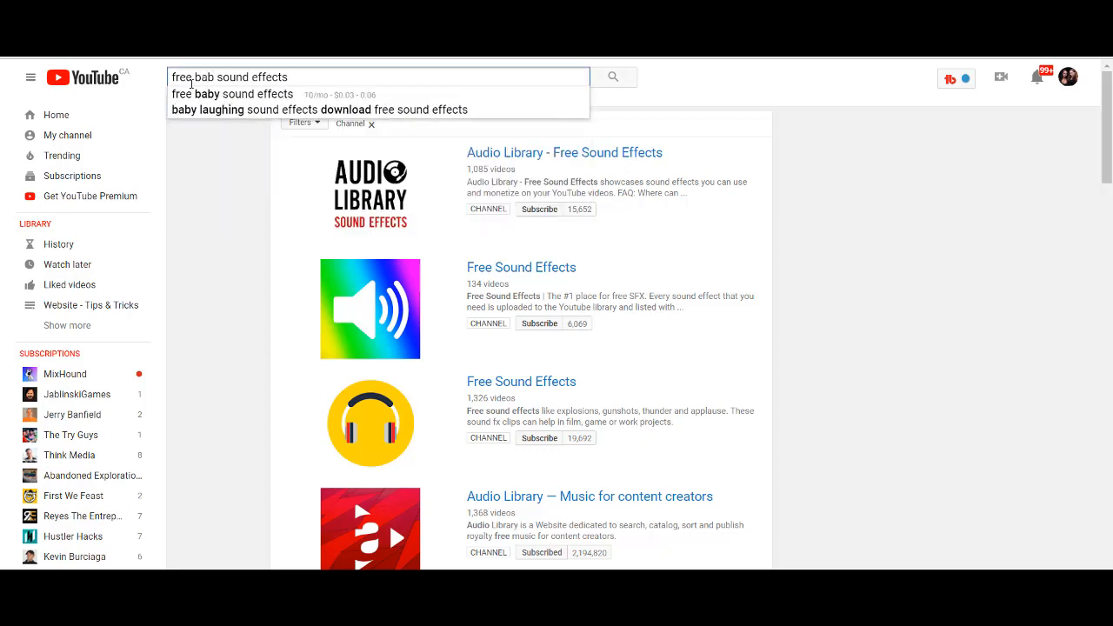
pyautogui.write('y')
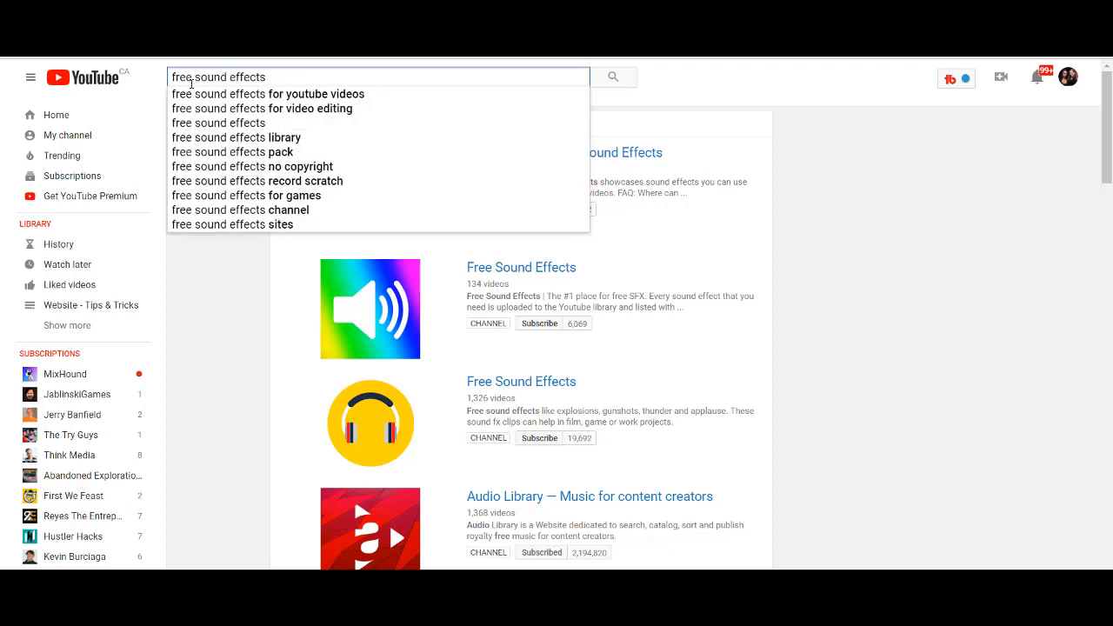
pyautogui.click(613, 76)
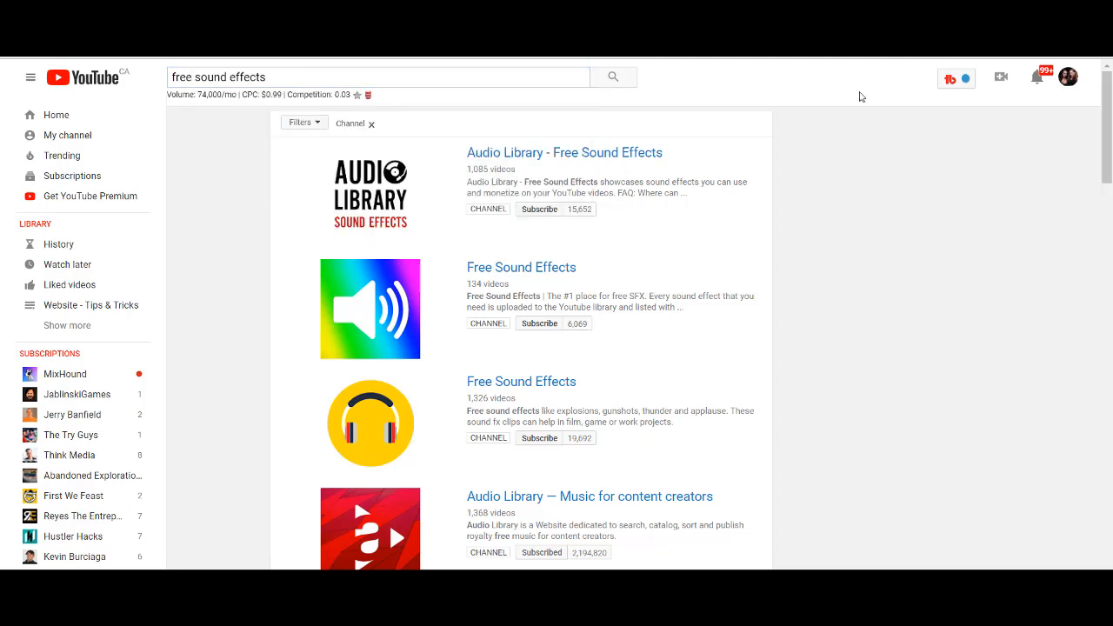
pyautogui.moveTo(838, 110)
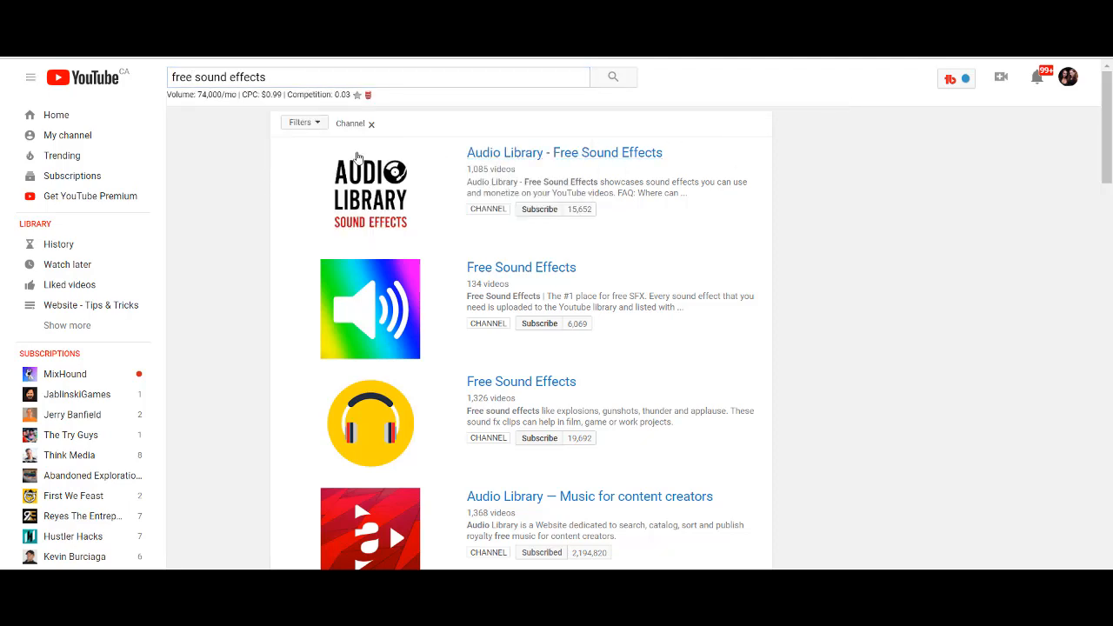
pyautogui.moveTo(349, 126)
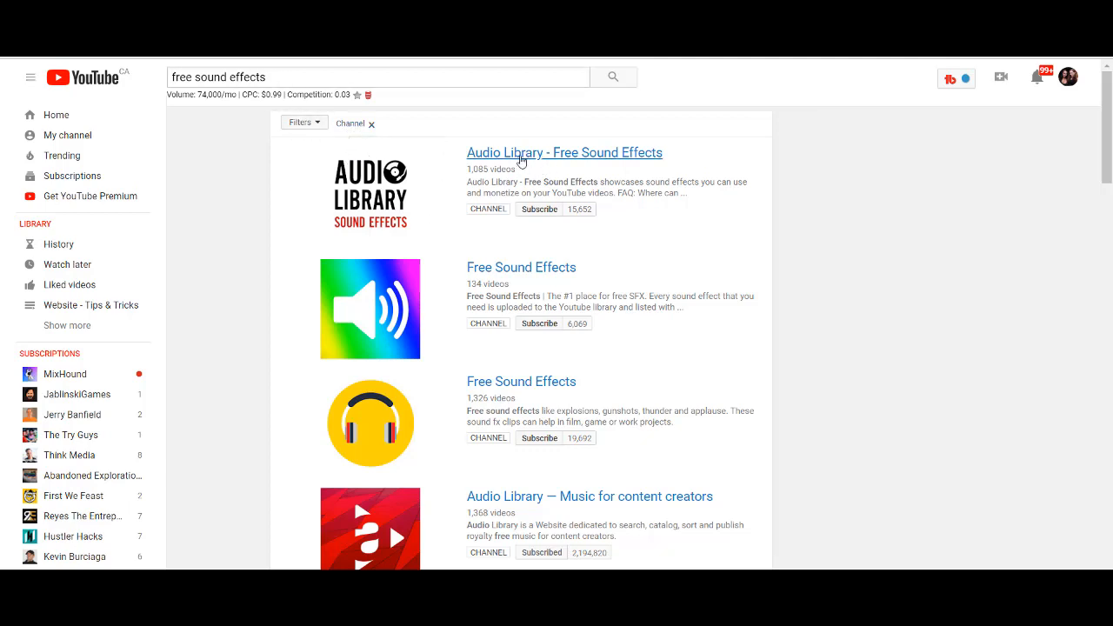
# - Scroll the channel results and open the Audio Library - Free Sound Effects channel
pyautogui.scroll(-3)
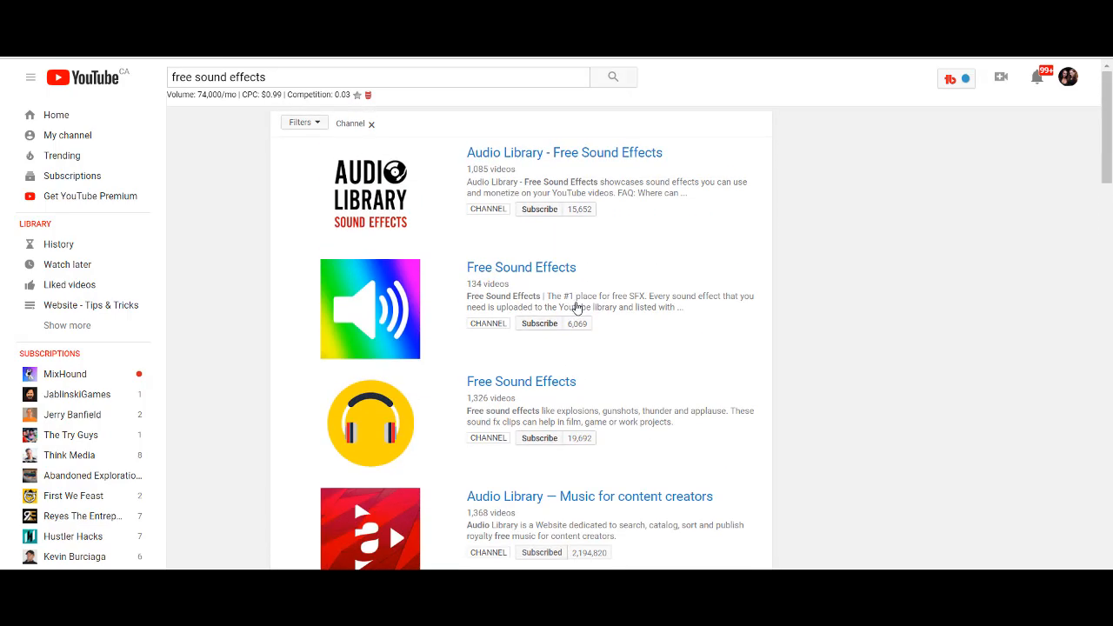
pyautogui.moveTo(350, 223)
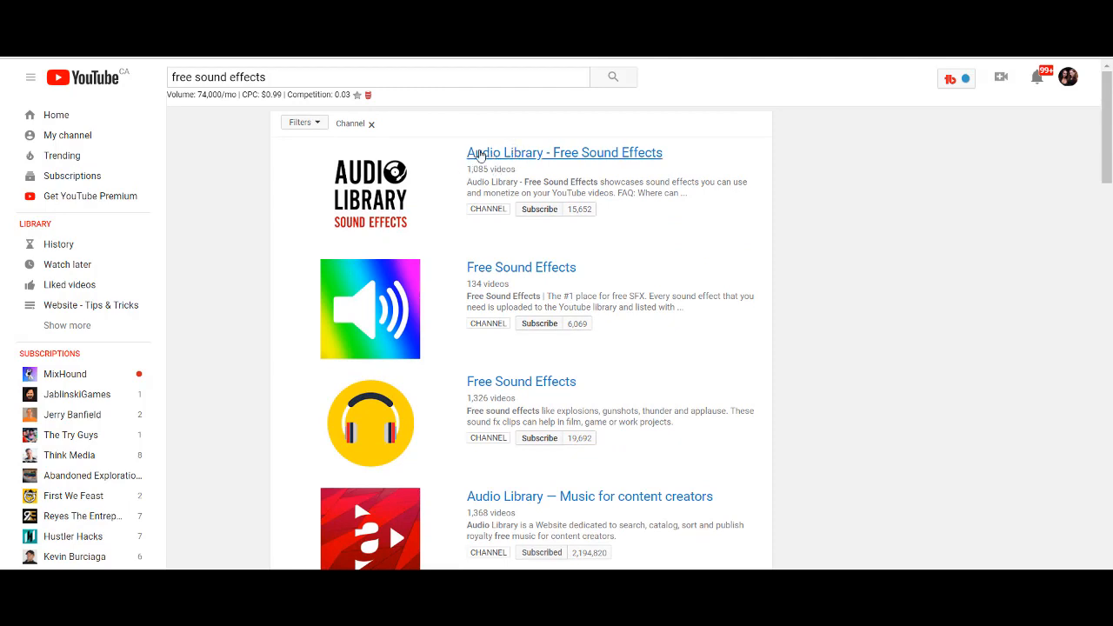
pyautogui.moveTo(622, 163)
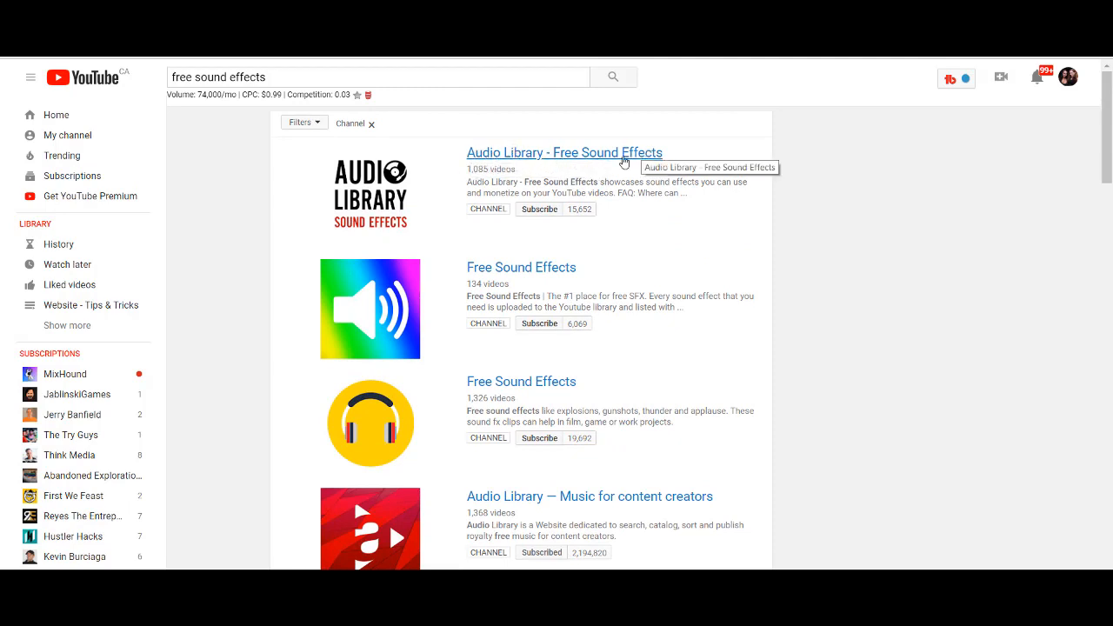
pyautogui.moveTo(622, 188)
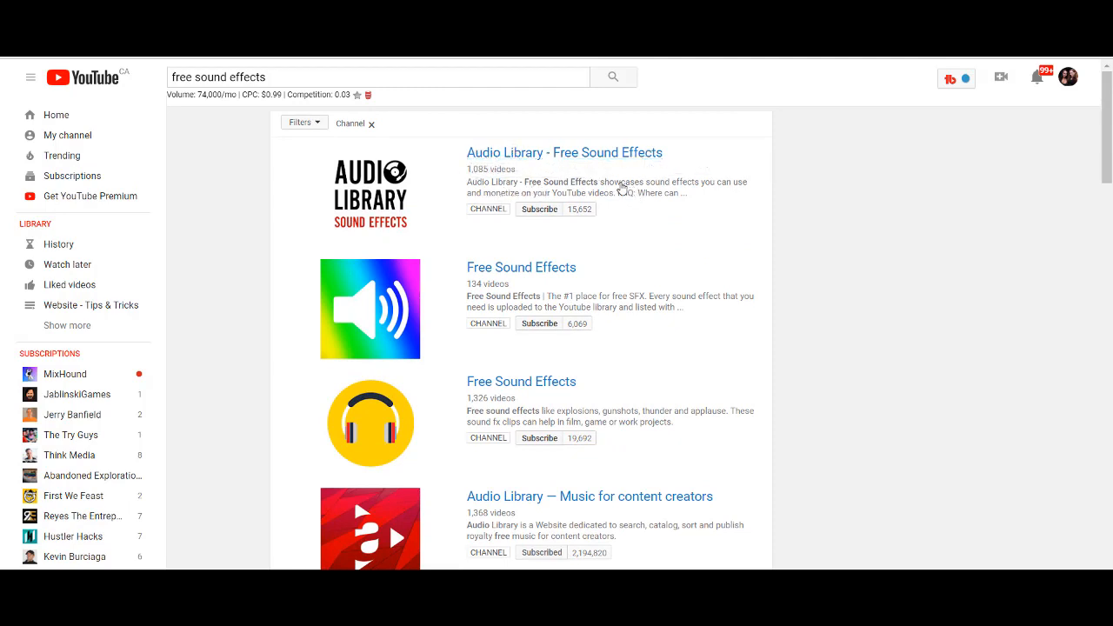
pyautogui.moveTo(719, 192)
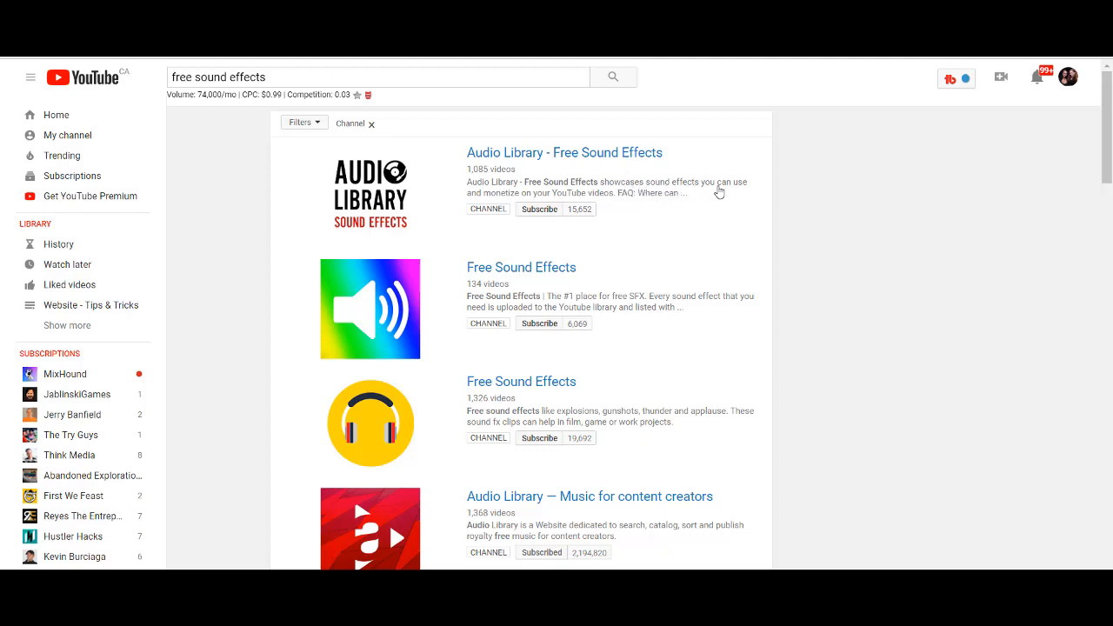
pyautogui.moveTo(686, 211)
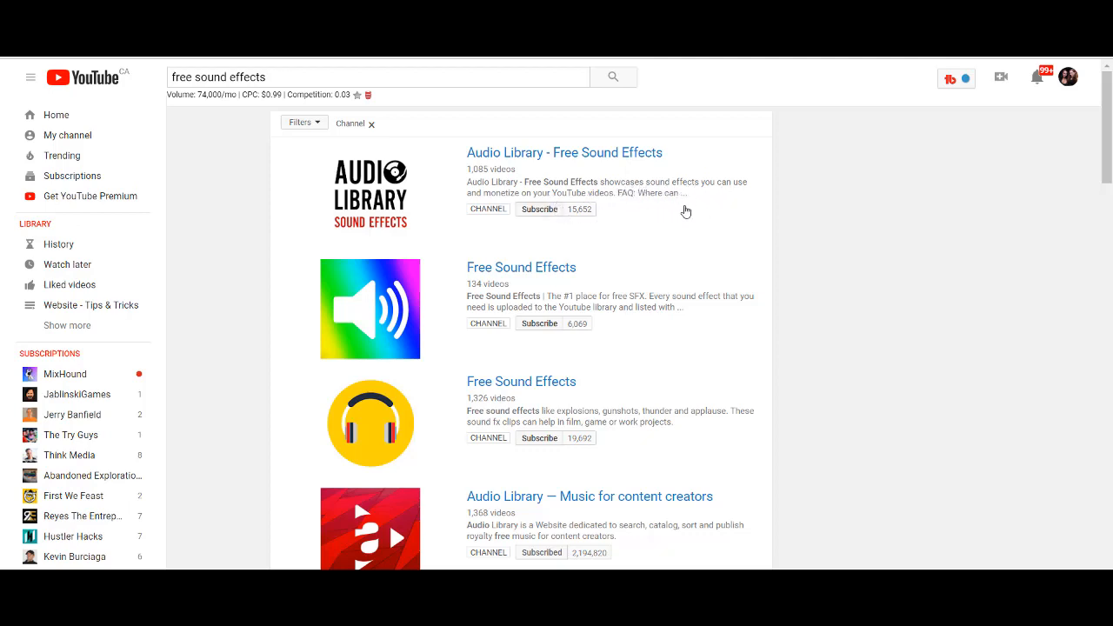
pyautogui.moveTo(511, 183)
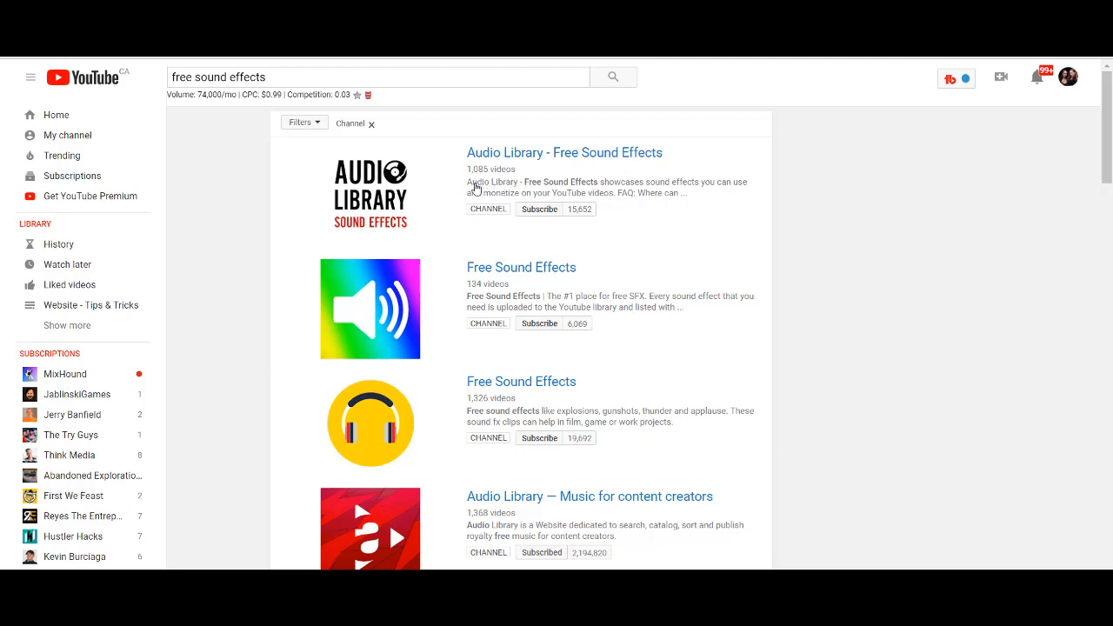
pyautogui.moveTo(537, 436)
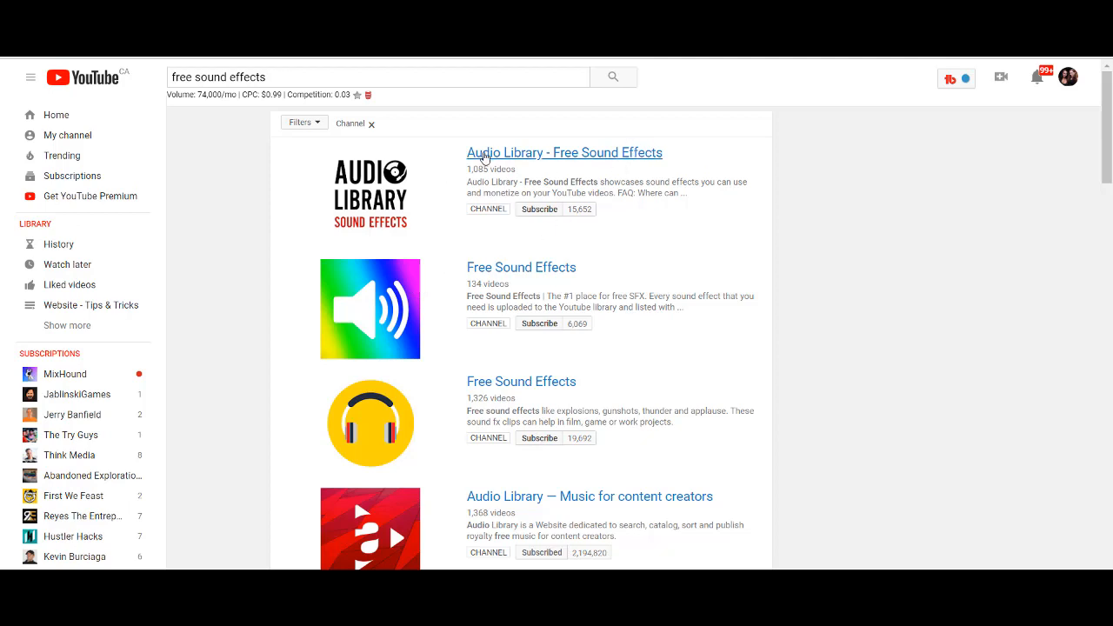
pyautogui.click(564, 152)
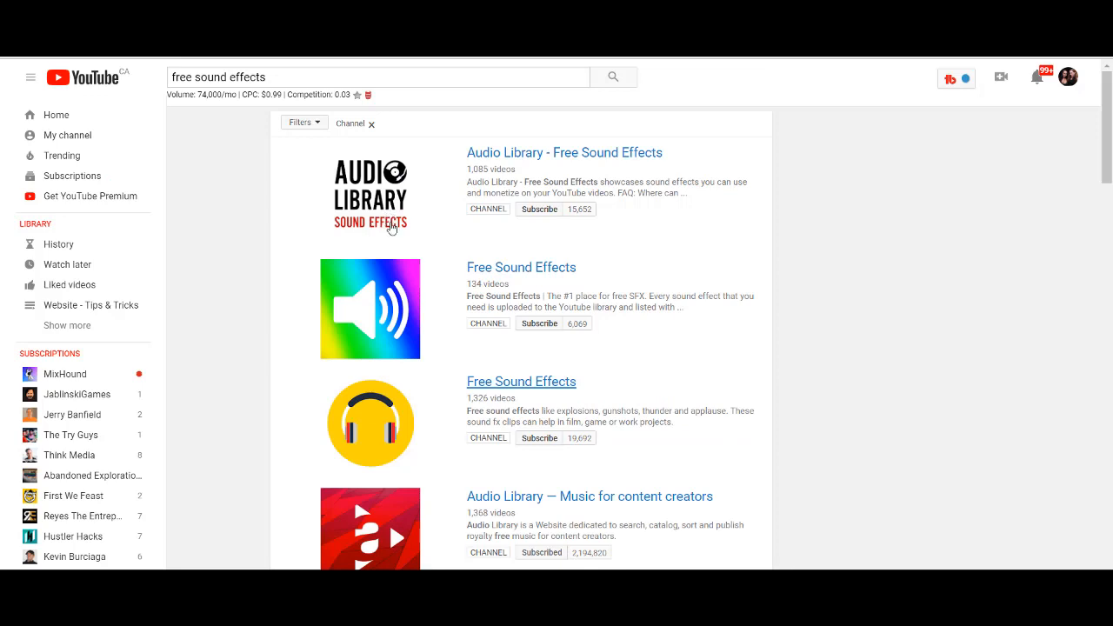
pyautogui.moveTo(423, 253)
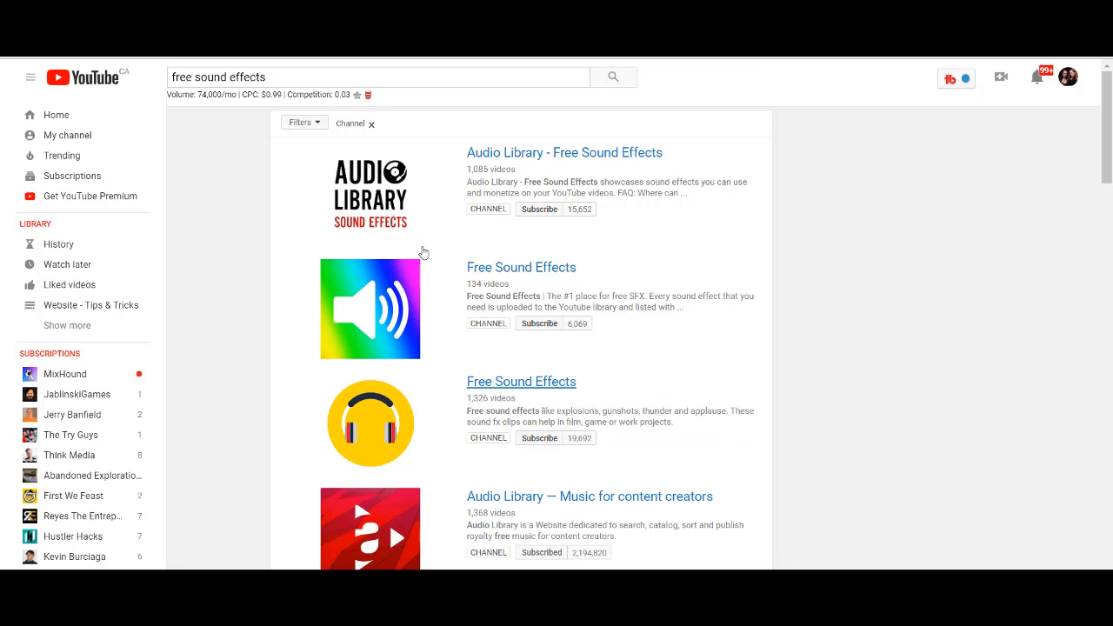
pyautogui.moveTo(423, 253)
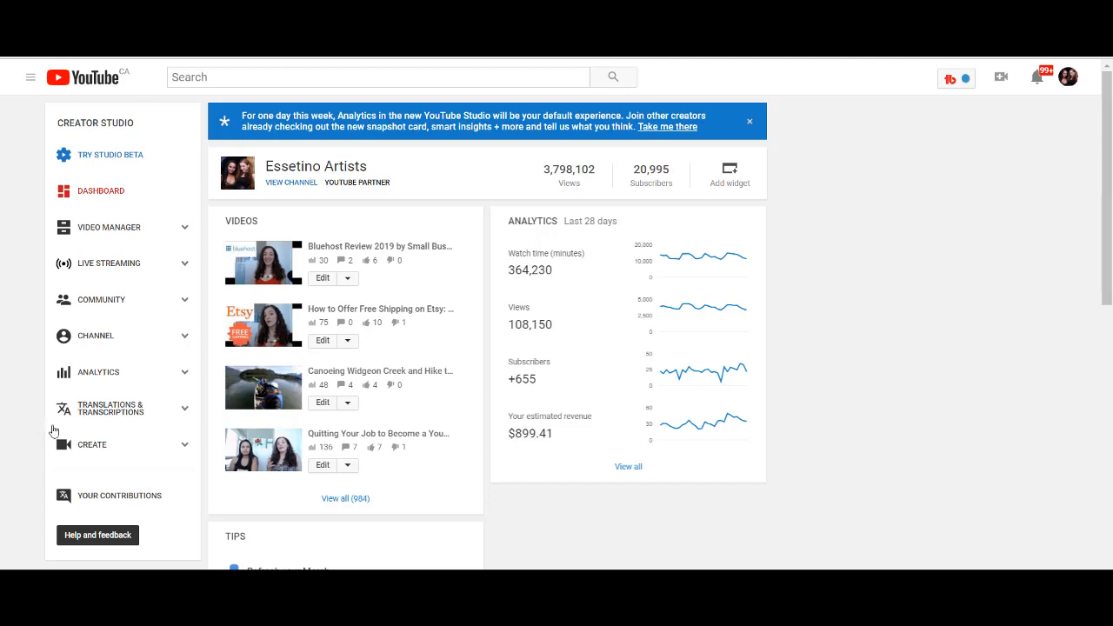
pyautogui.moveTo(102, 445)
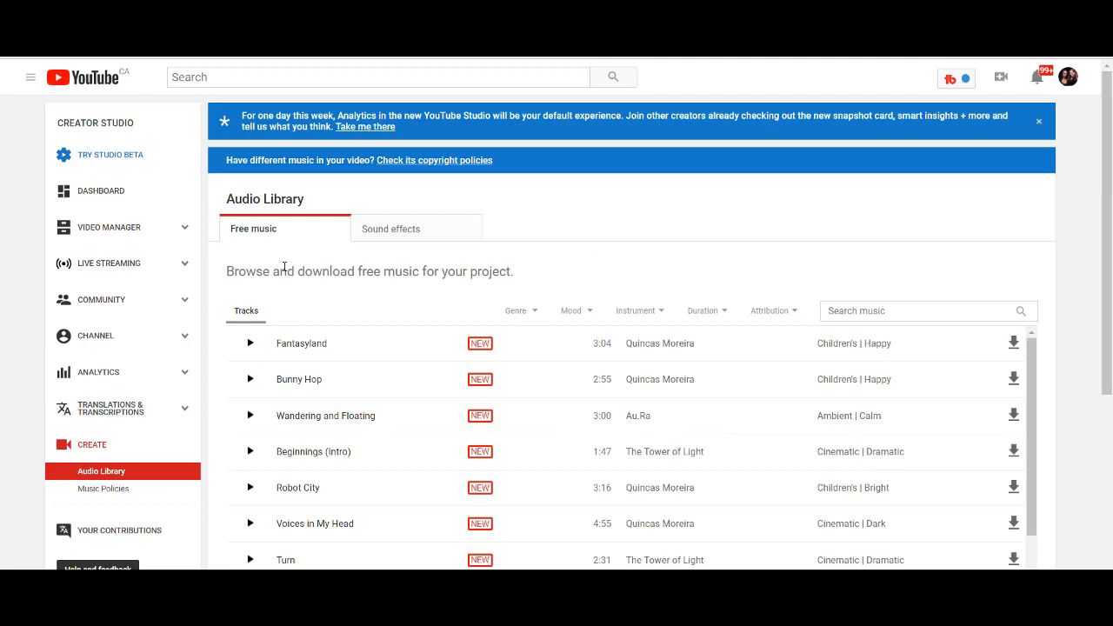
pyautogui.moveTo(394, 285)
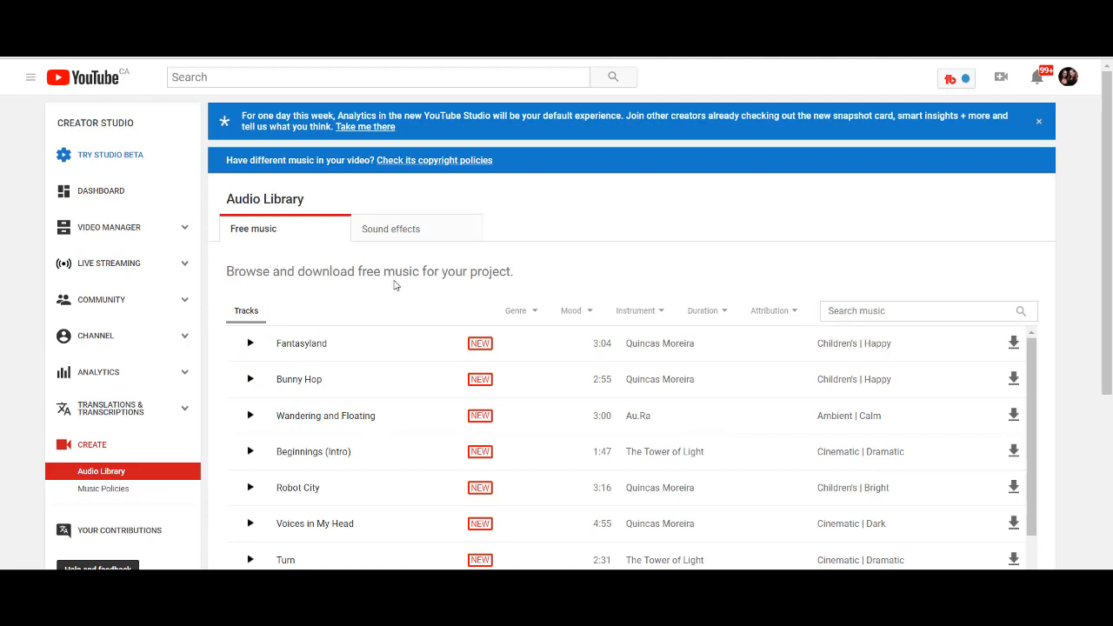
pyautogui.moveTo(261, 238)
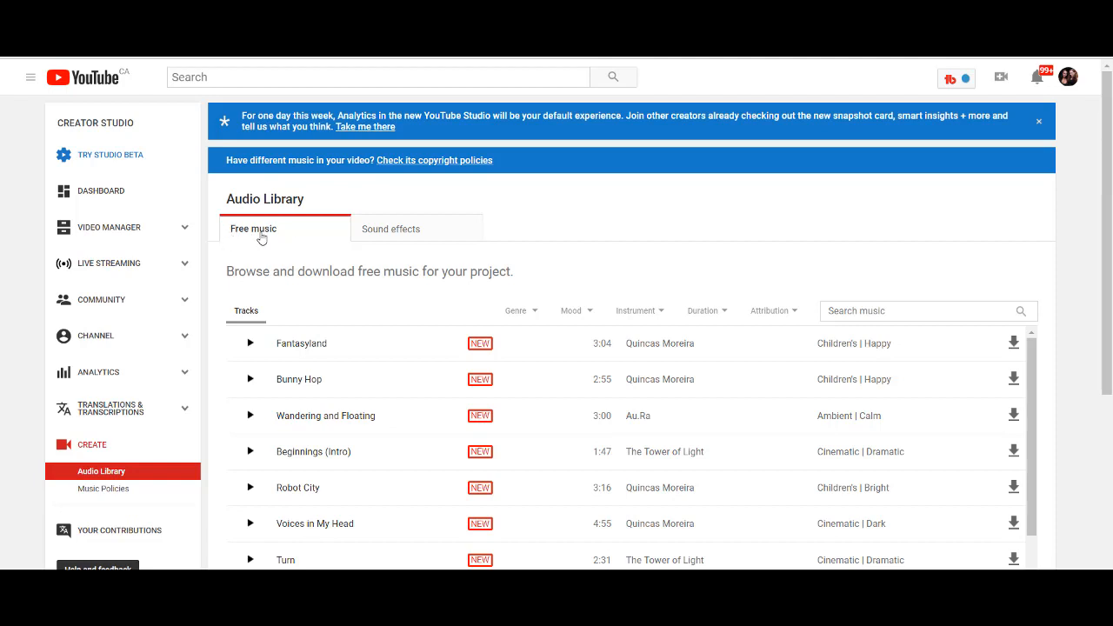
pyautogui.moveTo(394, 253)
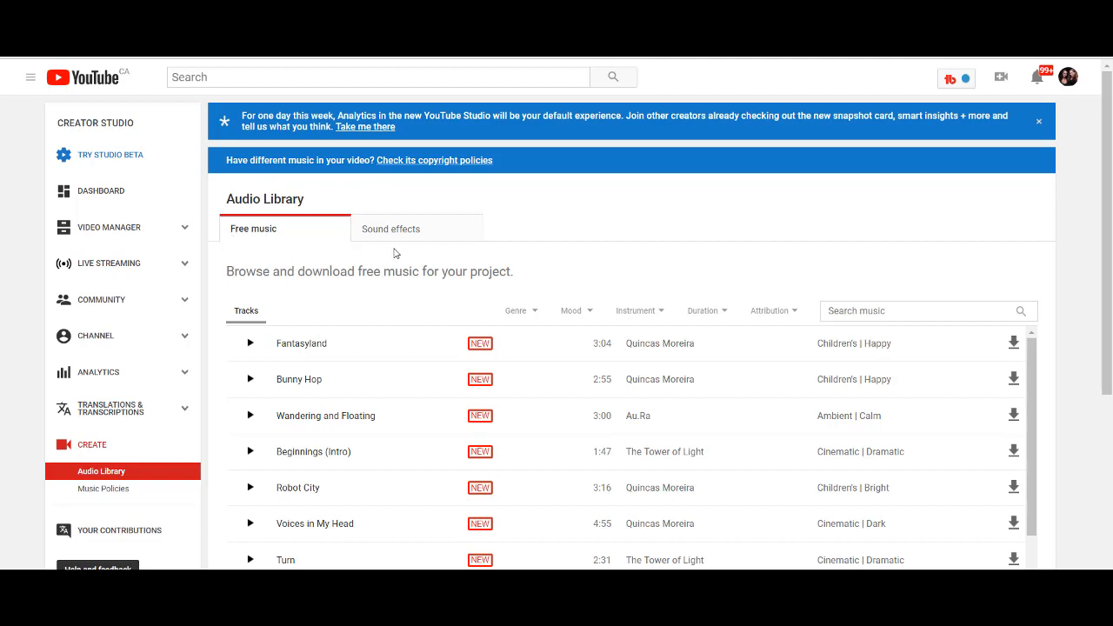
# - Switch to the Audio Library's Sound effects collection and browse down to Alarm Clock
pyautogui.click(391, 229)
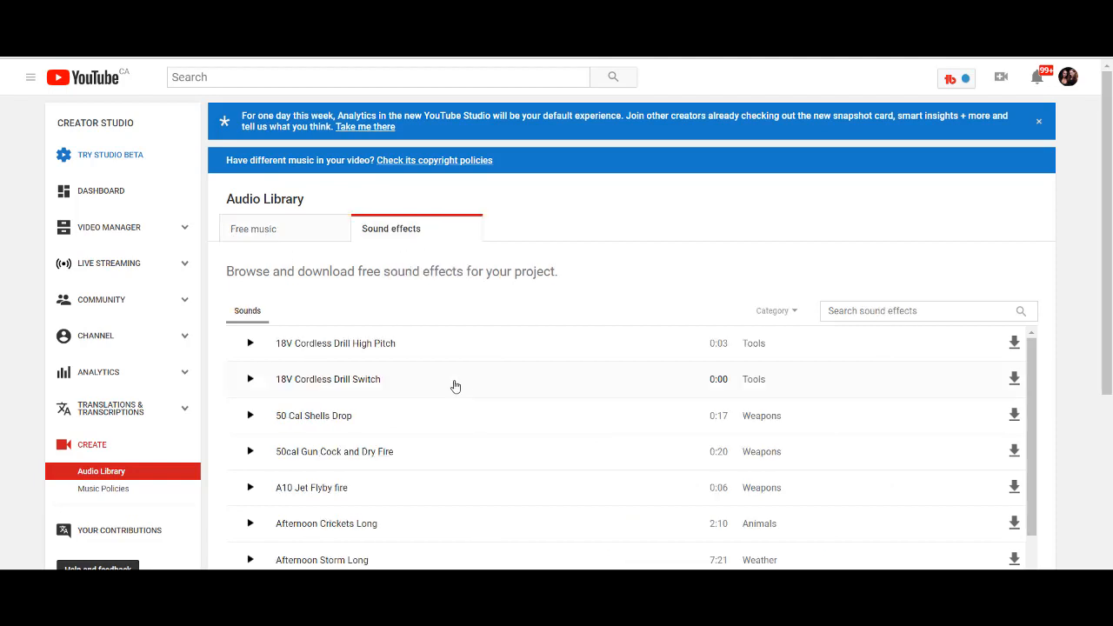
pyautogui.moveTo(459, 392)
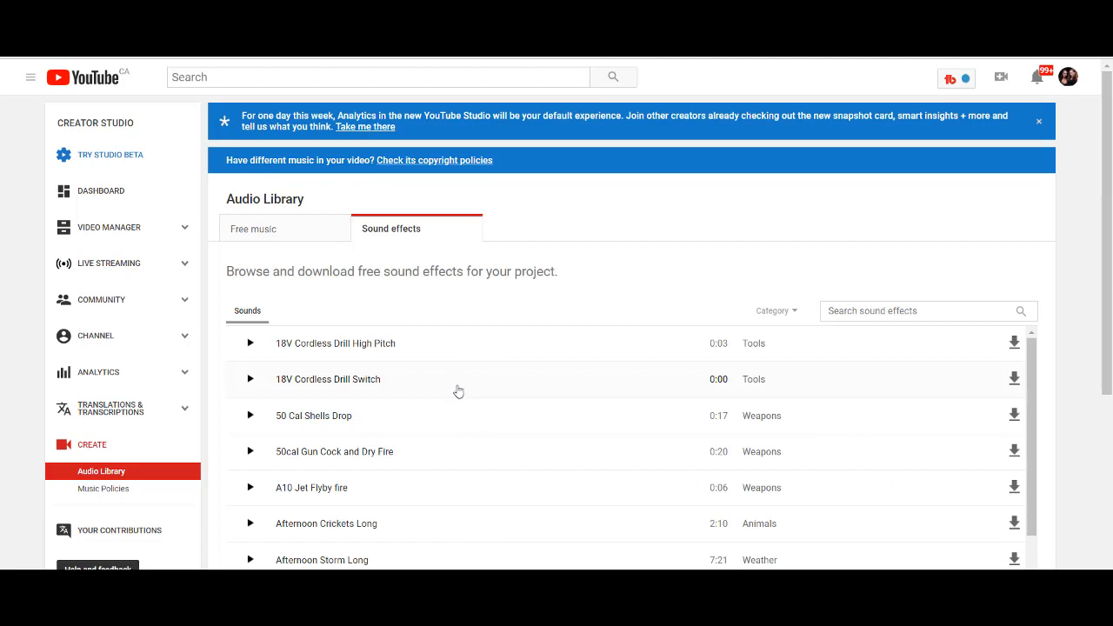
pyautogui.scroll(-3)
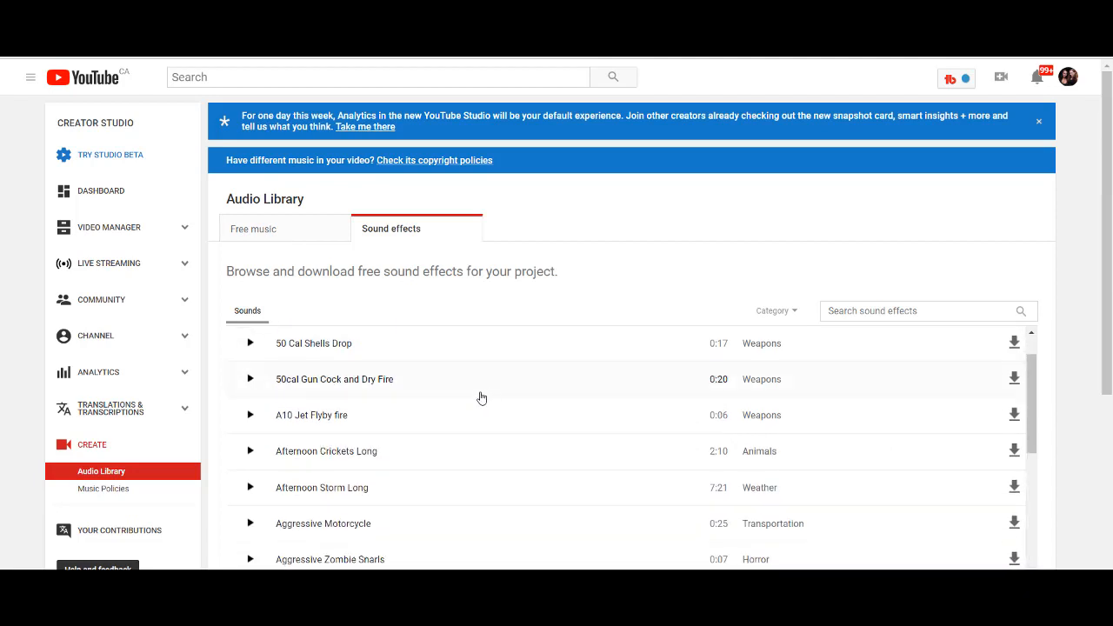
pyautogui.scroll(3)
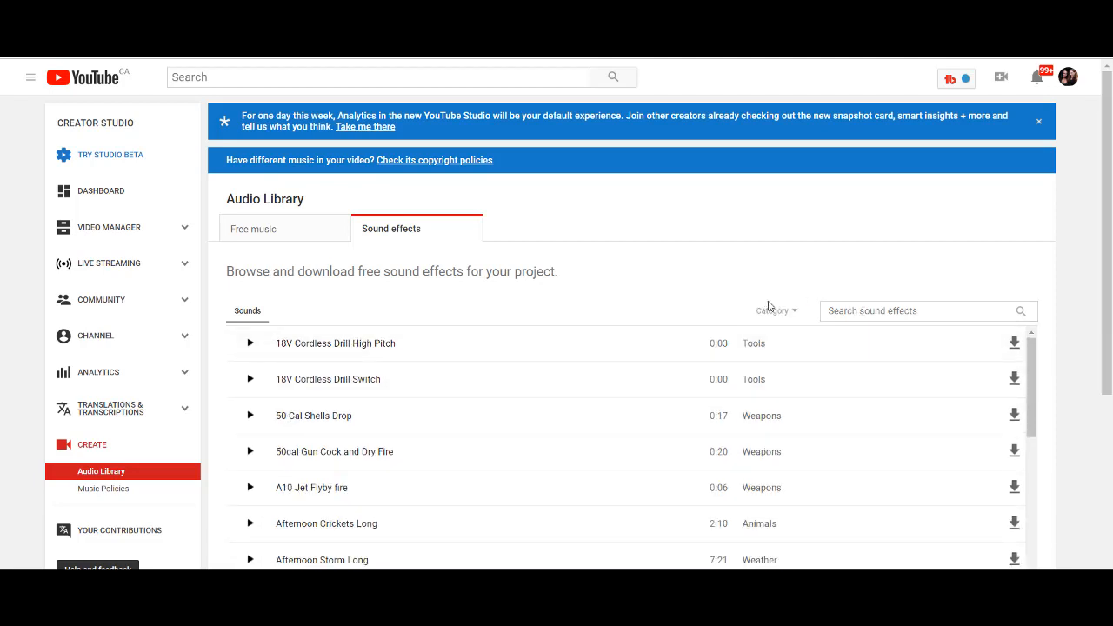
pyautogui.click(772, 310)
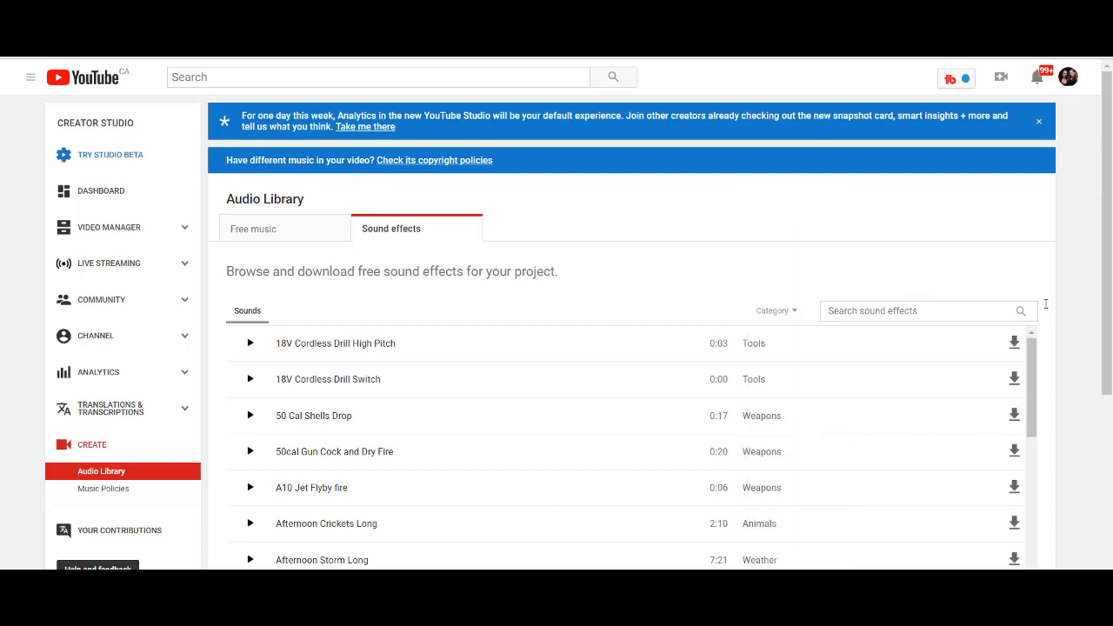
pyautogui.scroll(-3)
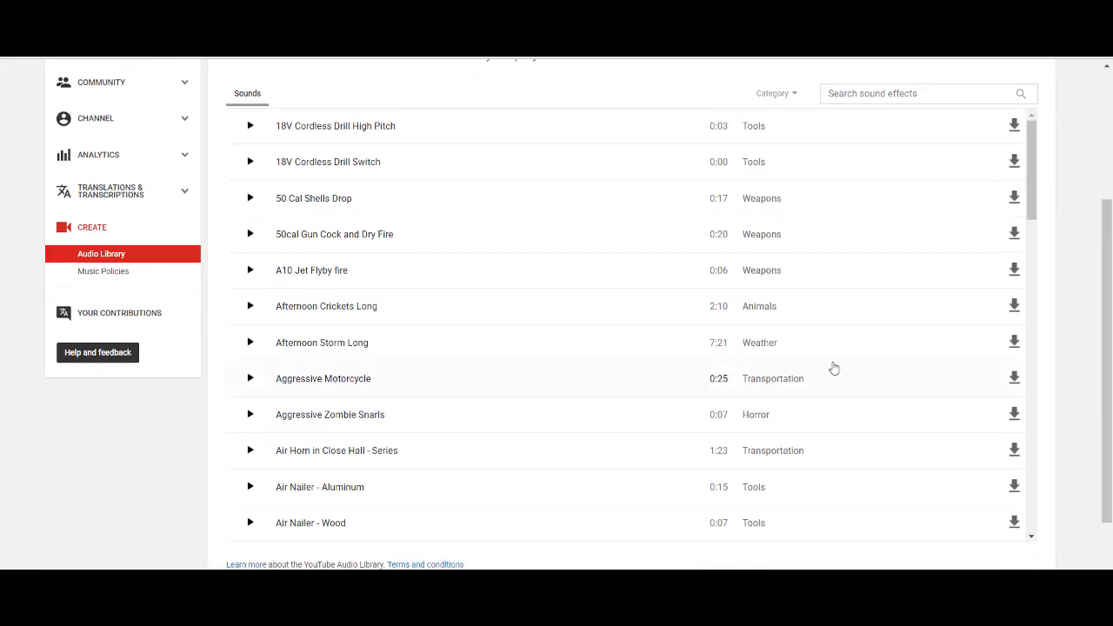
pyautogui.moveTo(397, 347)
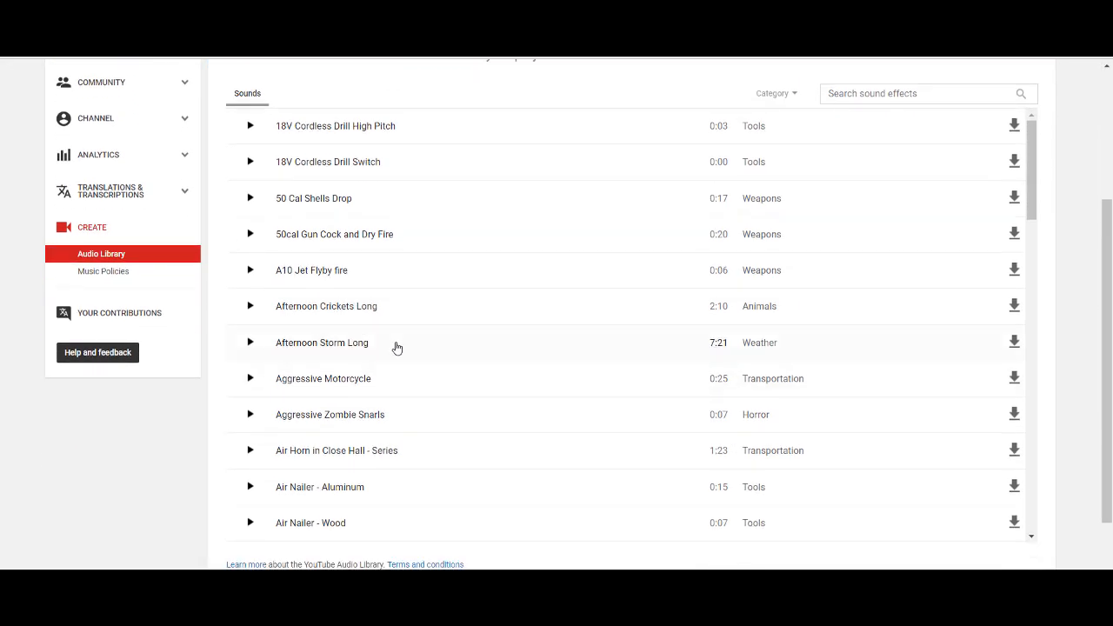
pyautogui.moveTo(303, 385)
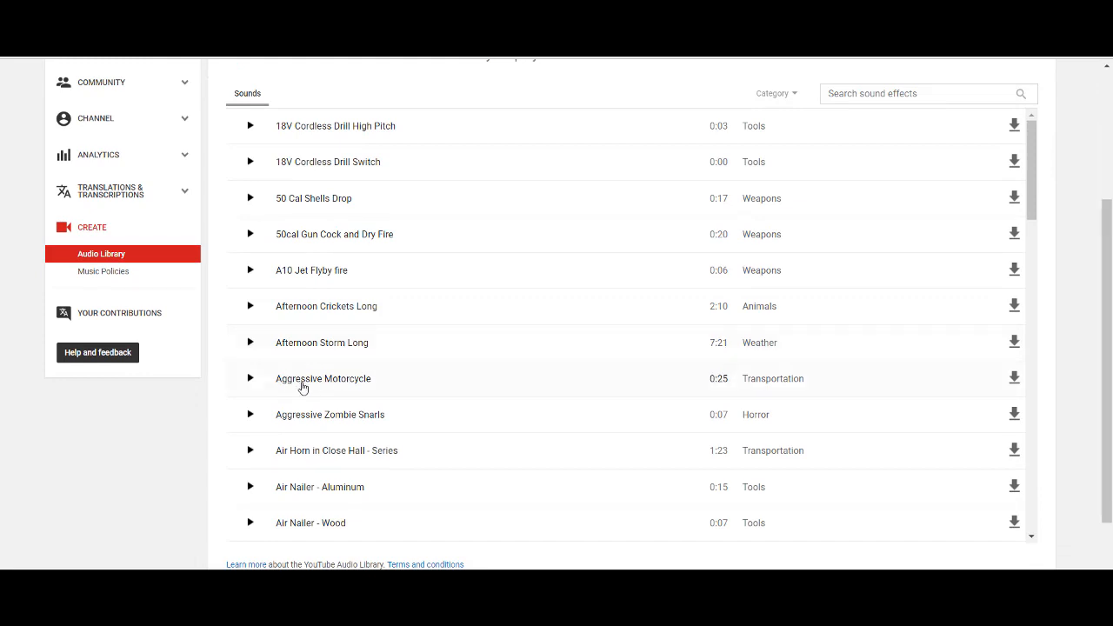
pyautogui.moveTo(298, 384)
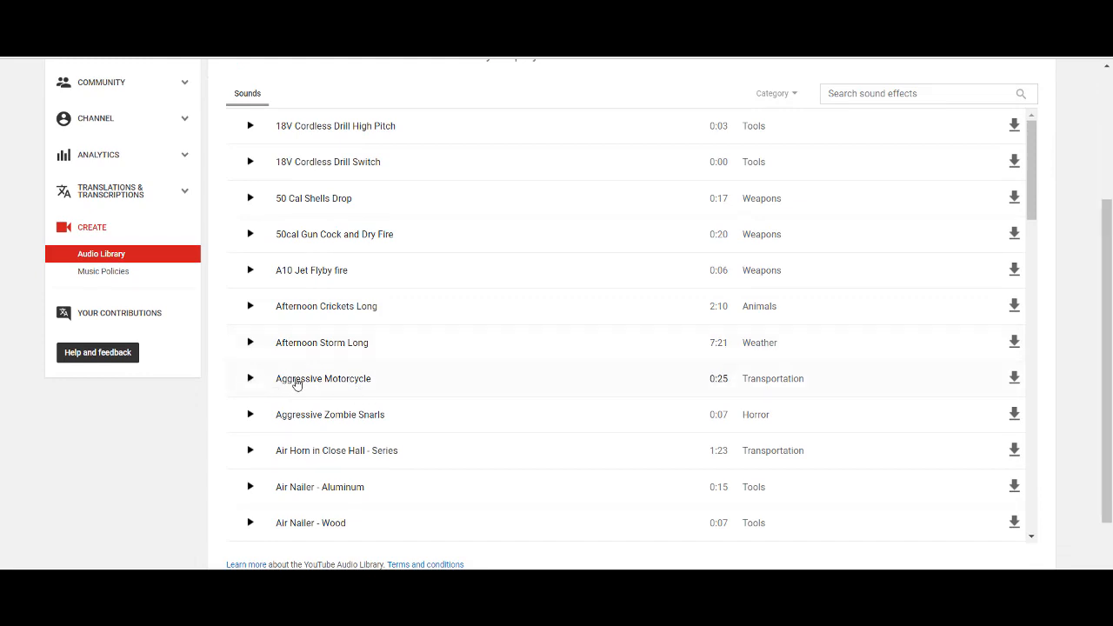
pyautogui.moveTo(254, 389)
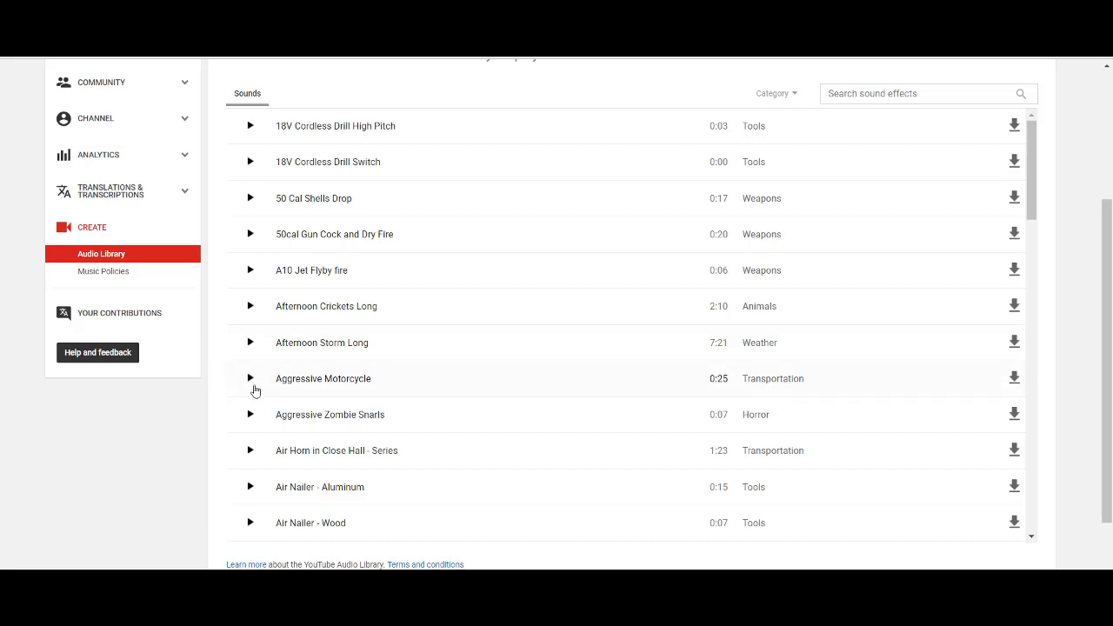
pyautogui.click(249, 378)
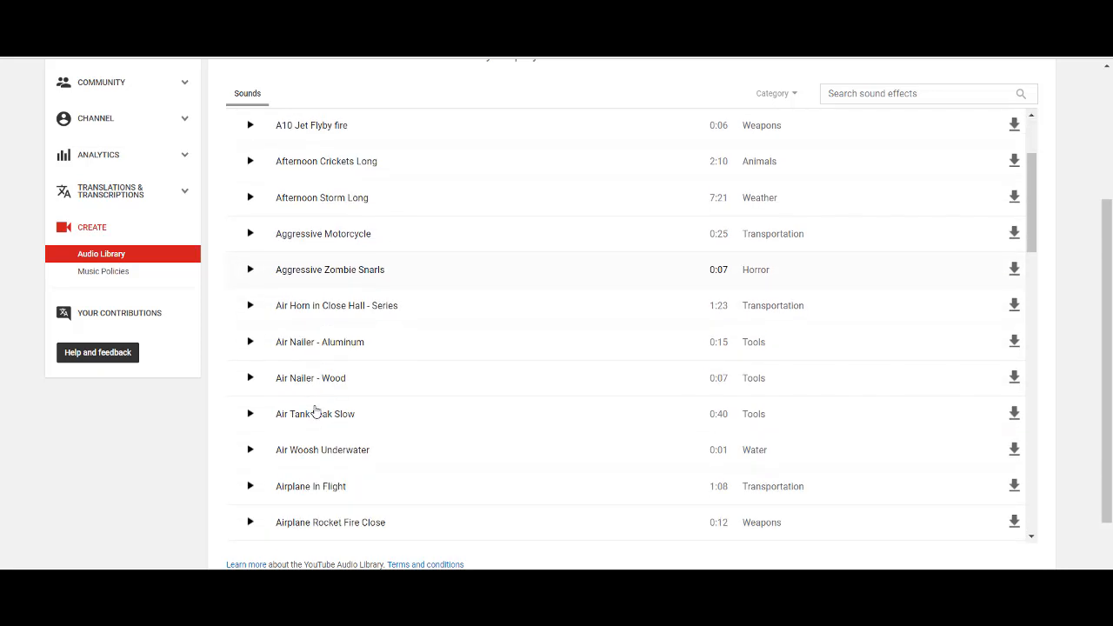
pyautogui.scroll(-3)
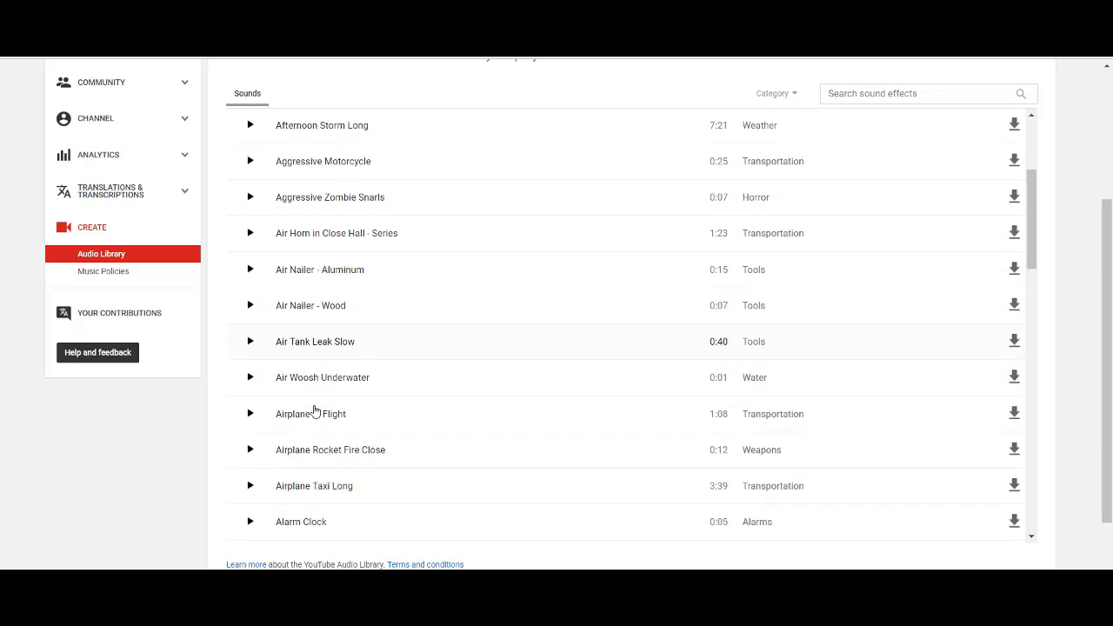
pyautogui.moveTo(328, 479)
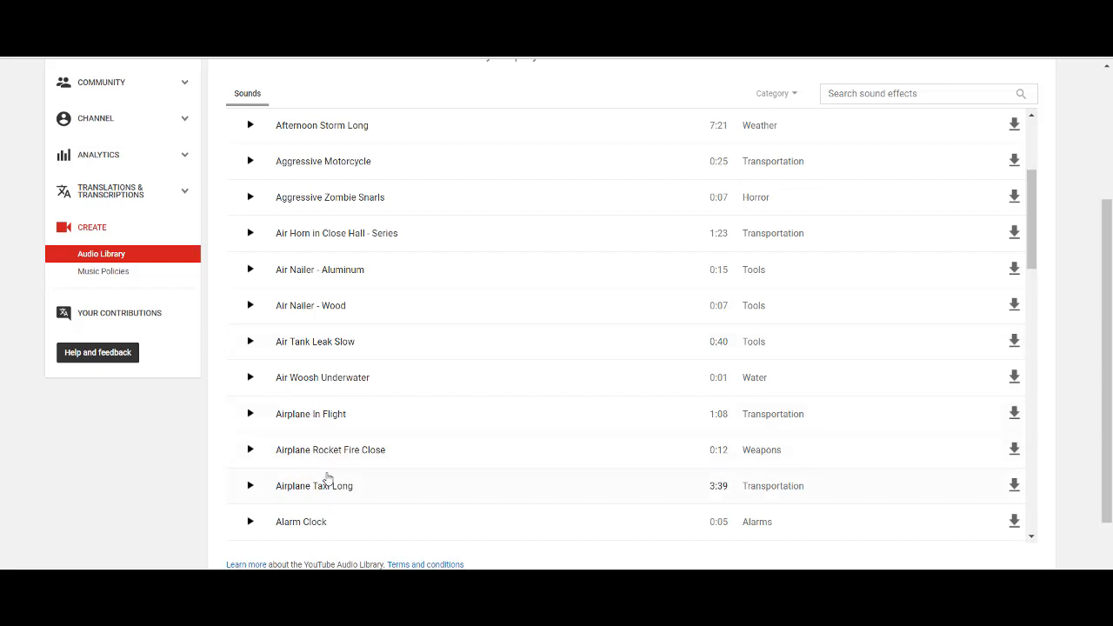
# - Preview the Airplane Rocket Fire Close sound effect
pyautogui.click(250, 449)
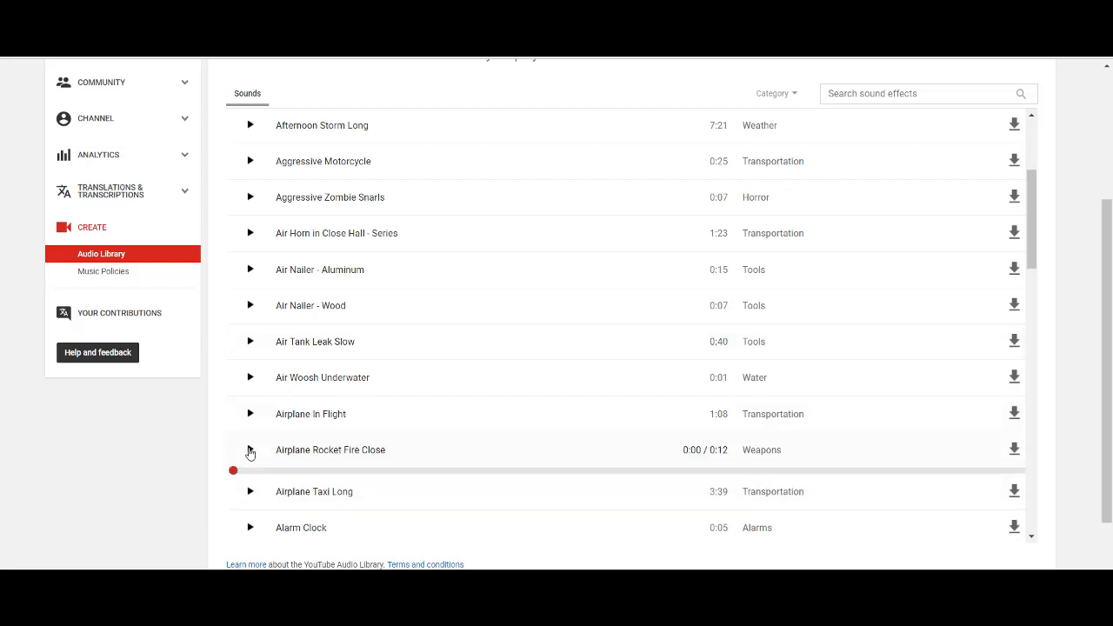
pyautogui.click(249, 449)
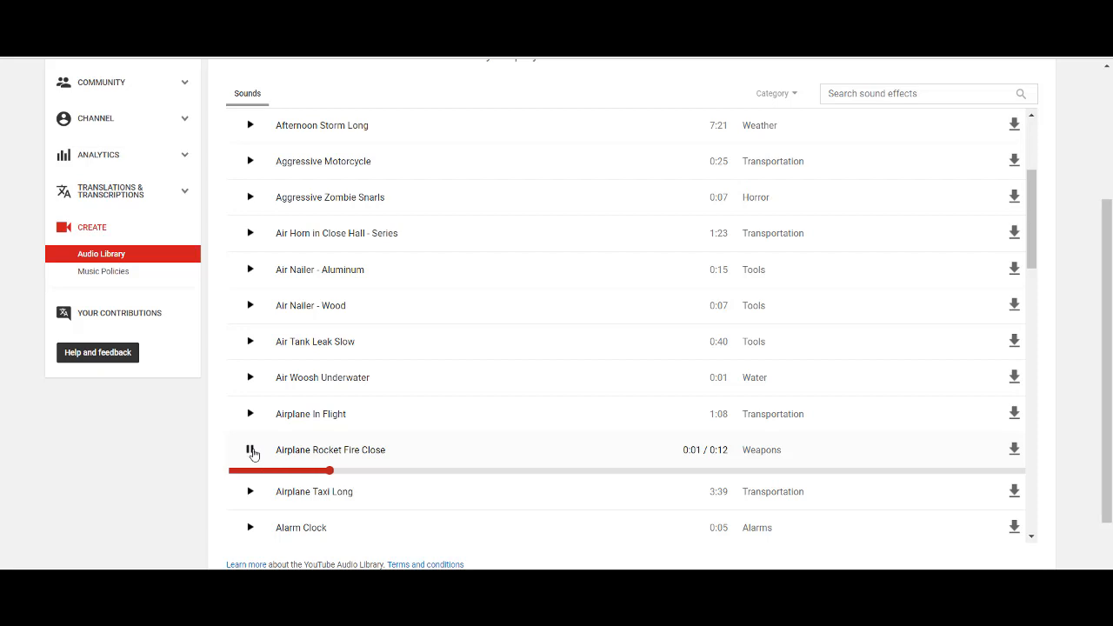
pyautogui.click(251, 449)
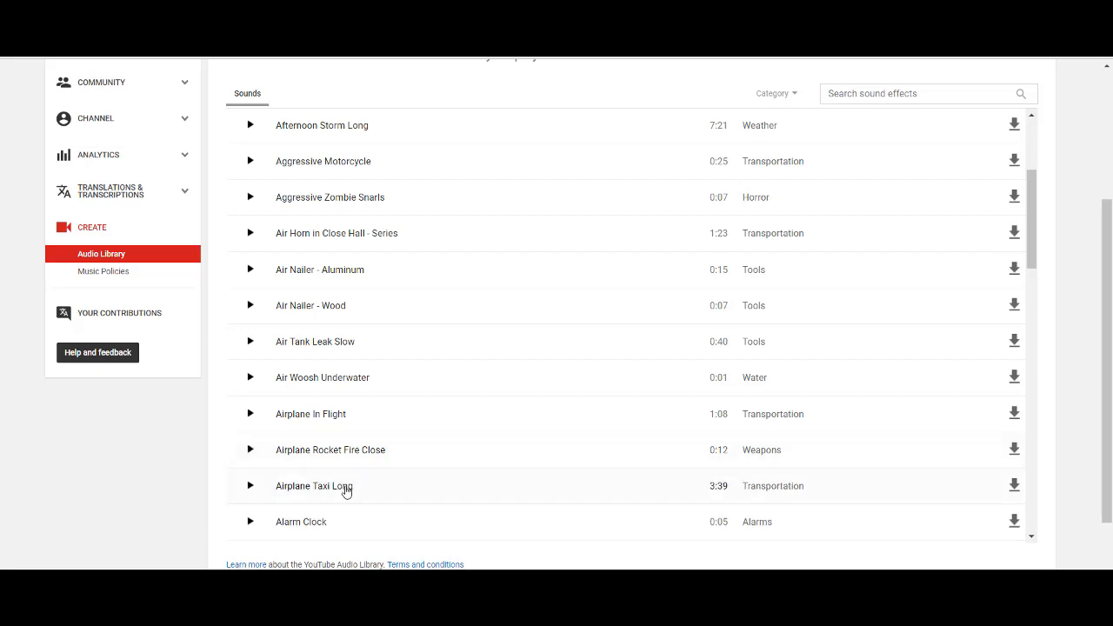
pyautogui.scroll(-3)
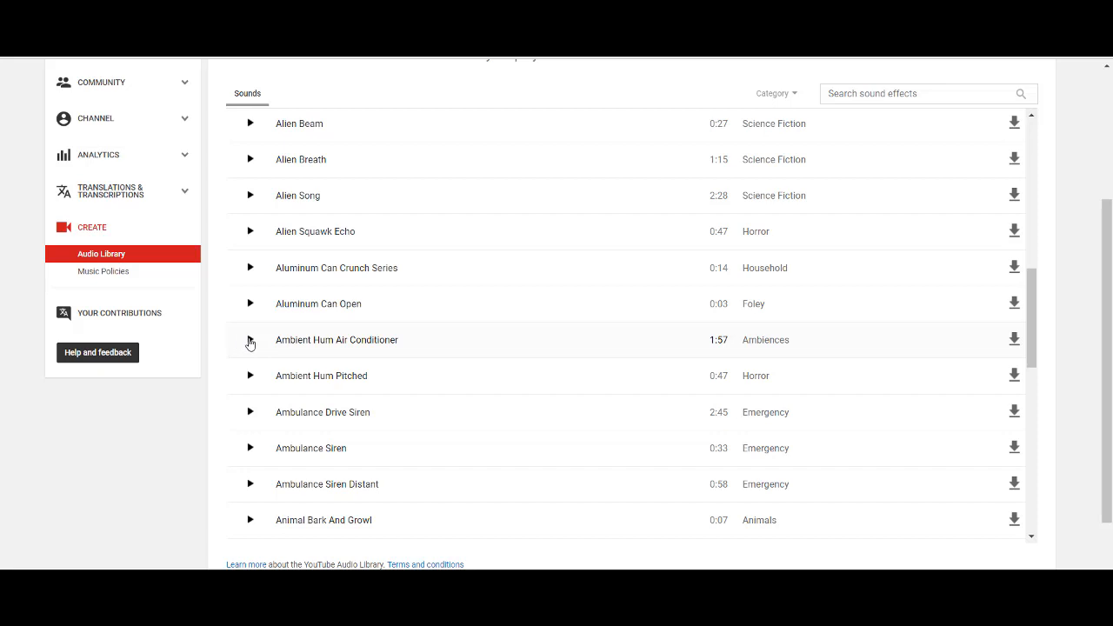
# - Preview Ambient Hum Air Conditioner and scroll the list to Auto Bullets Flyby
pyautogui.click(249, 339)
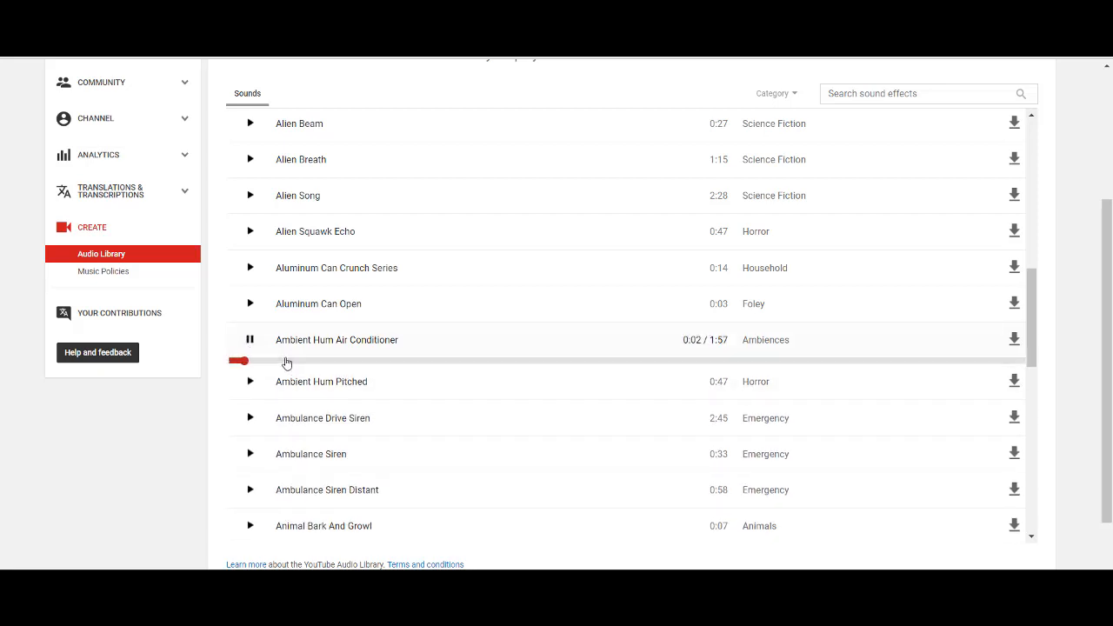
pyautogui.scroll(-3)
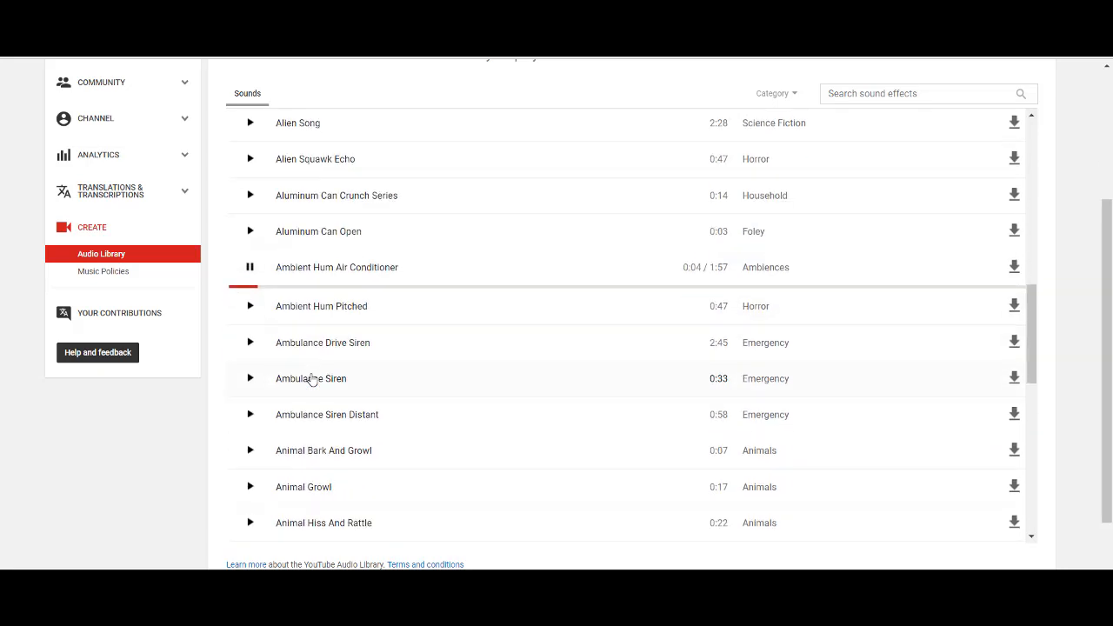
pyautogui.scroll(-3)
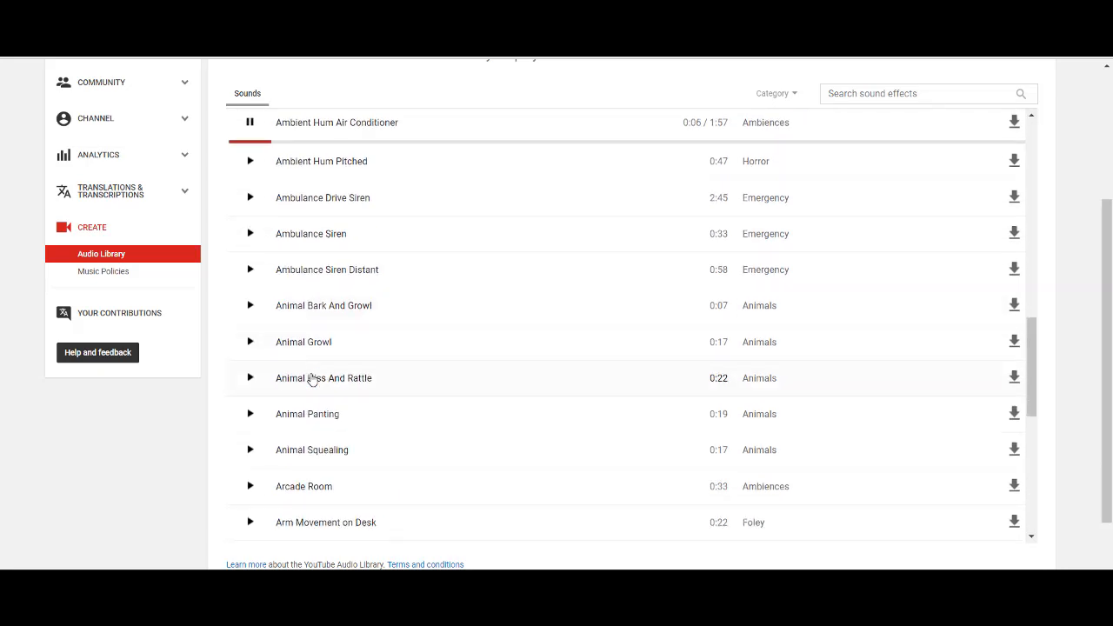
pyautogui.scroll(-3)
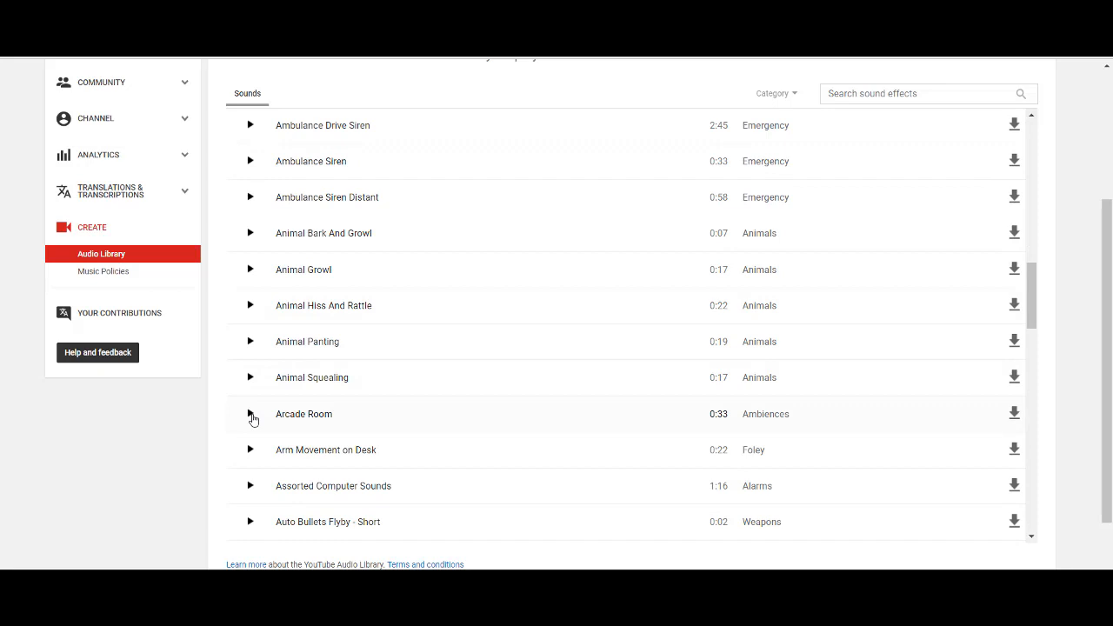
# - Preview Arcade Room, then scroll the sounds list down to the Bowling entries
pyautogui.click(249, 413)
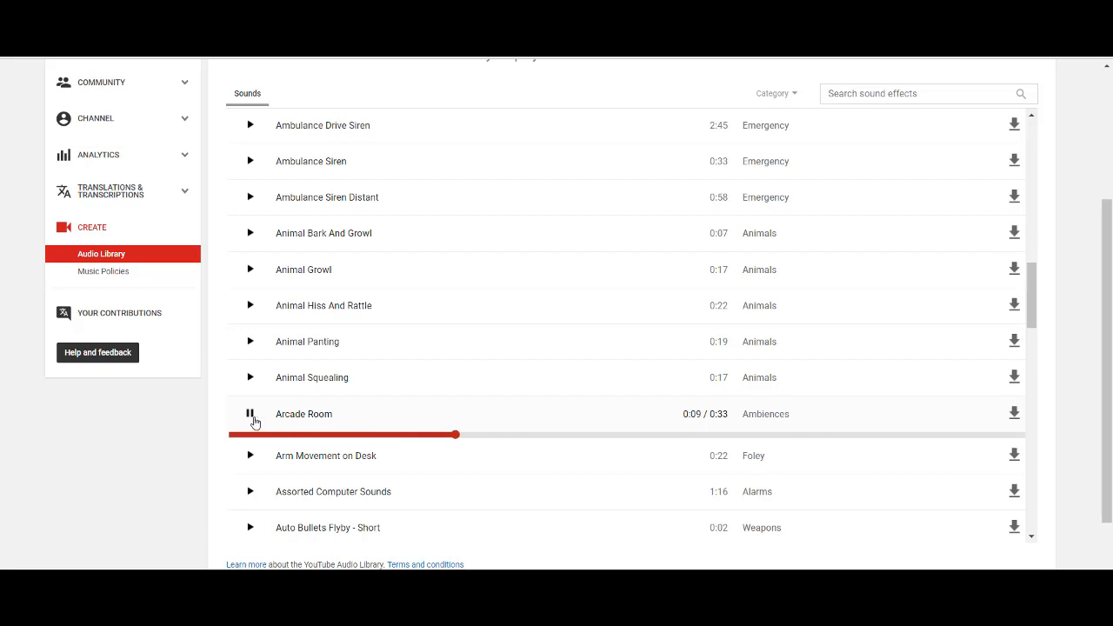
pyautogui.scroll(-3)
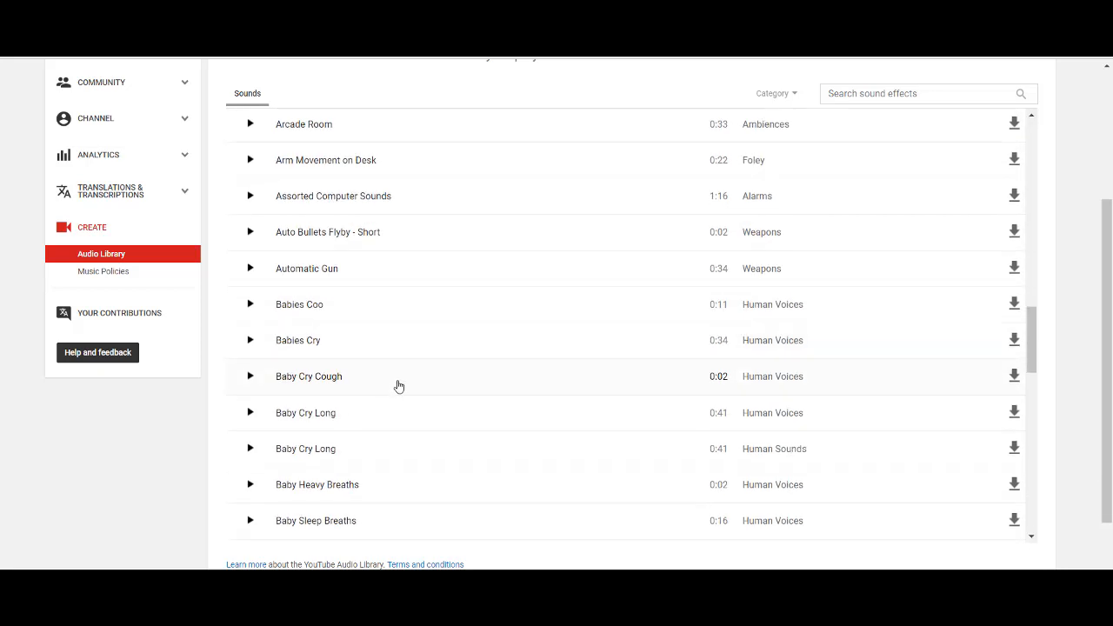
pyautogui.scroll(-3)
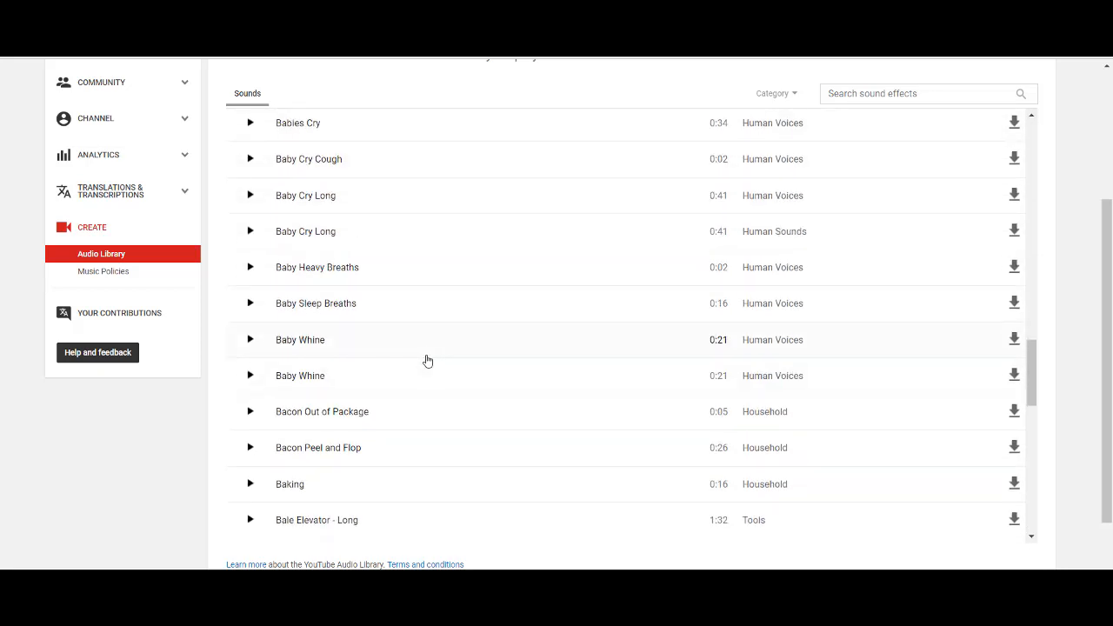
pyautogui.scroll(-3)
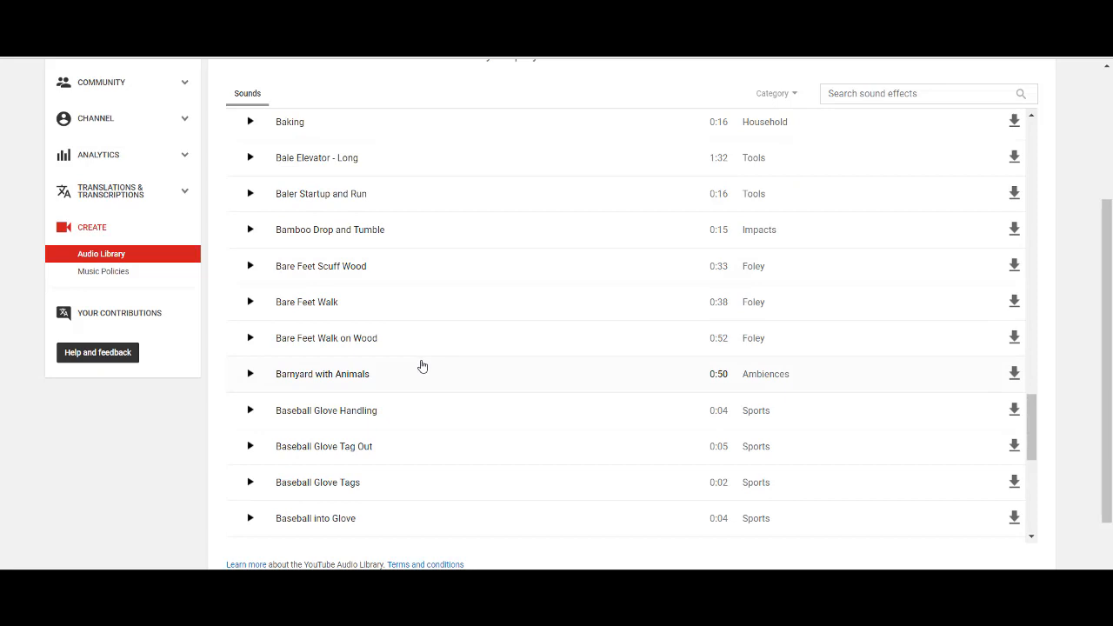
pyautogui.scroll(-3)
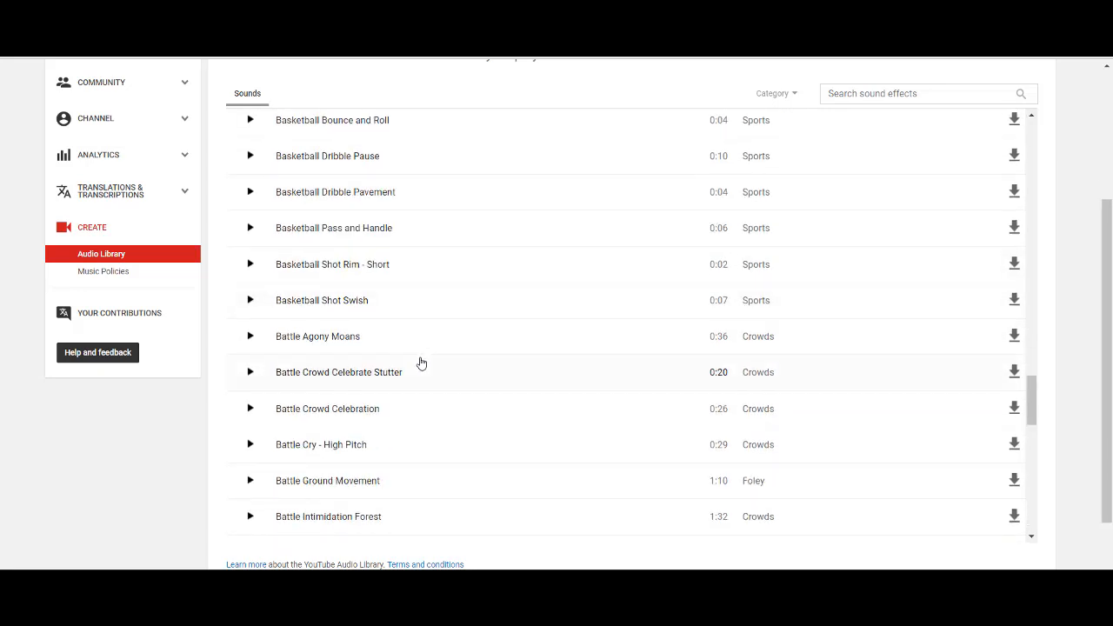
pyautogui.scroll(-3)
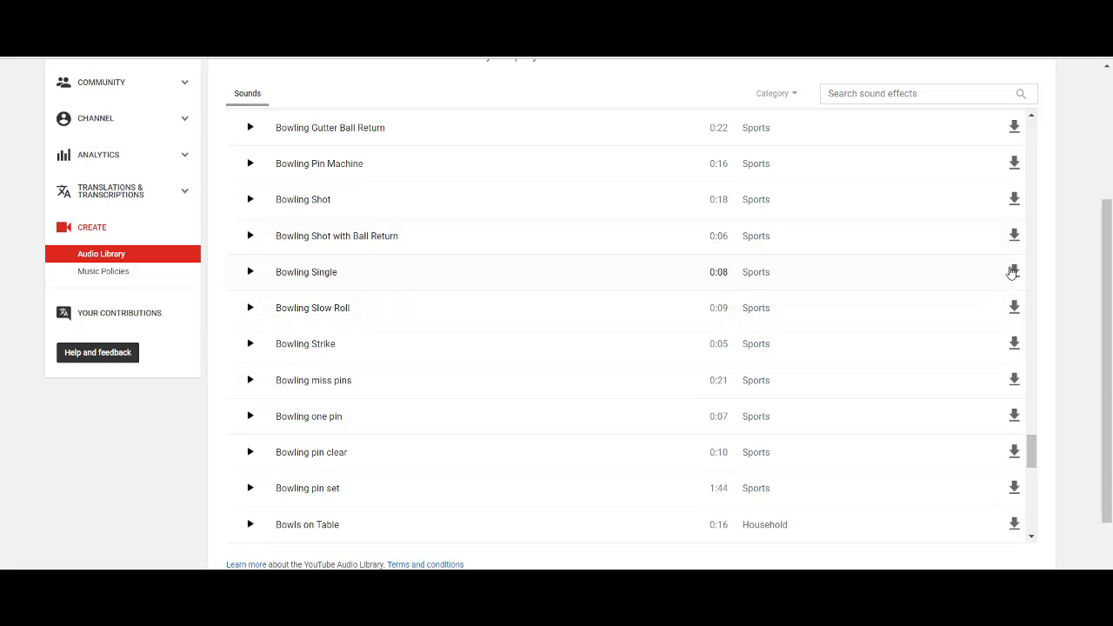
pyautogui.moveTo(964, 317)
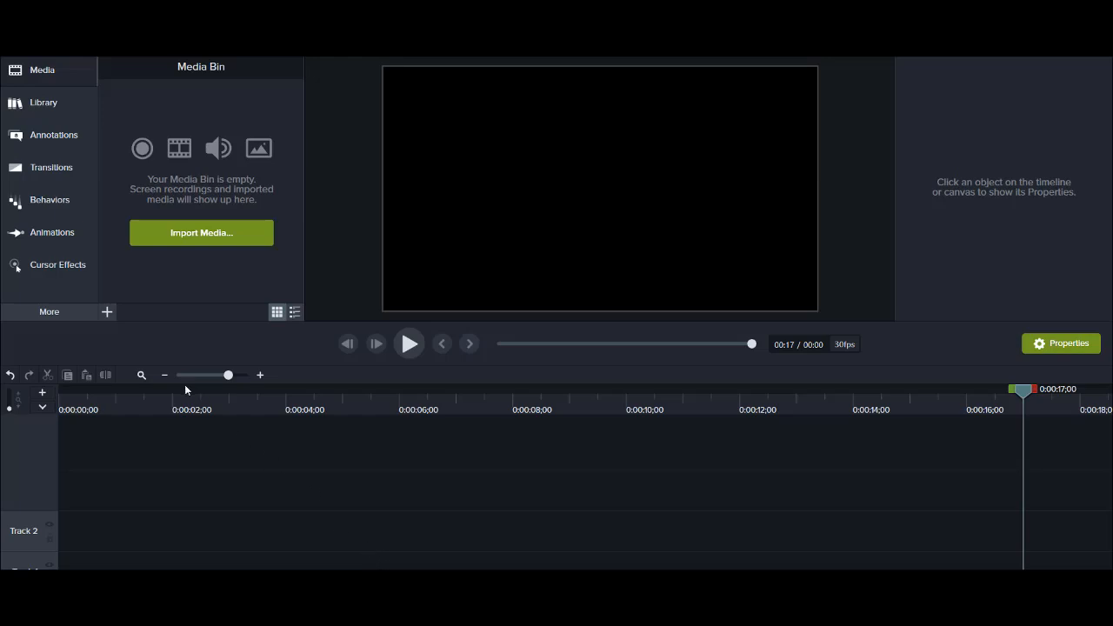
pyautogui.moveTo(111, 115)
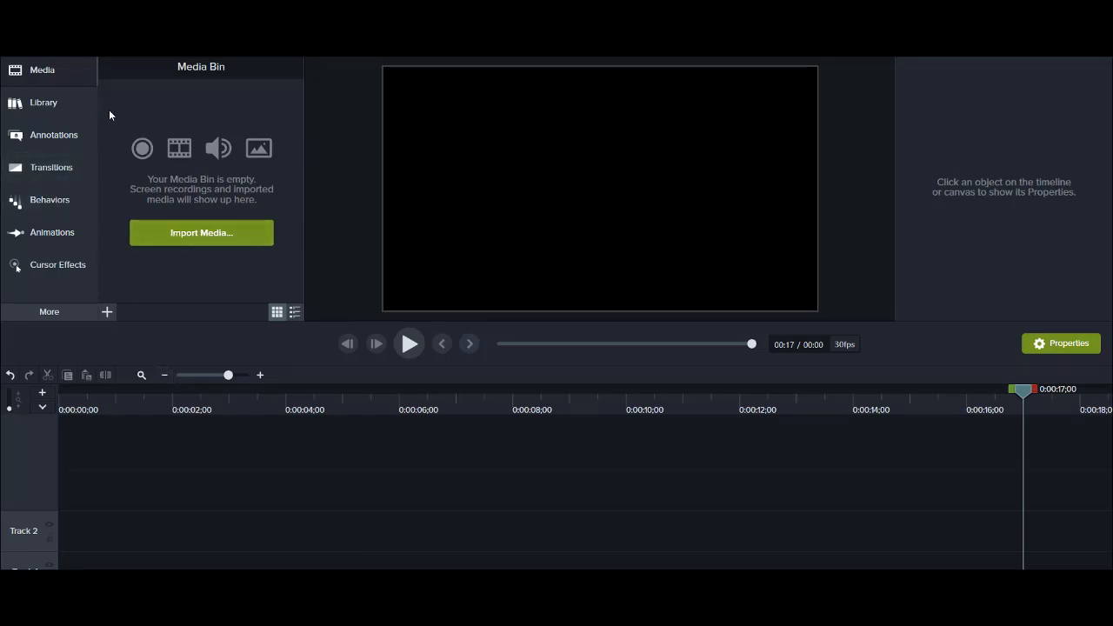
pyautogui.moveTo(201, 232)
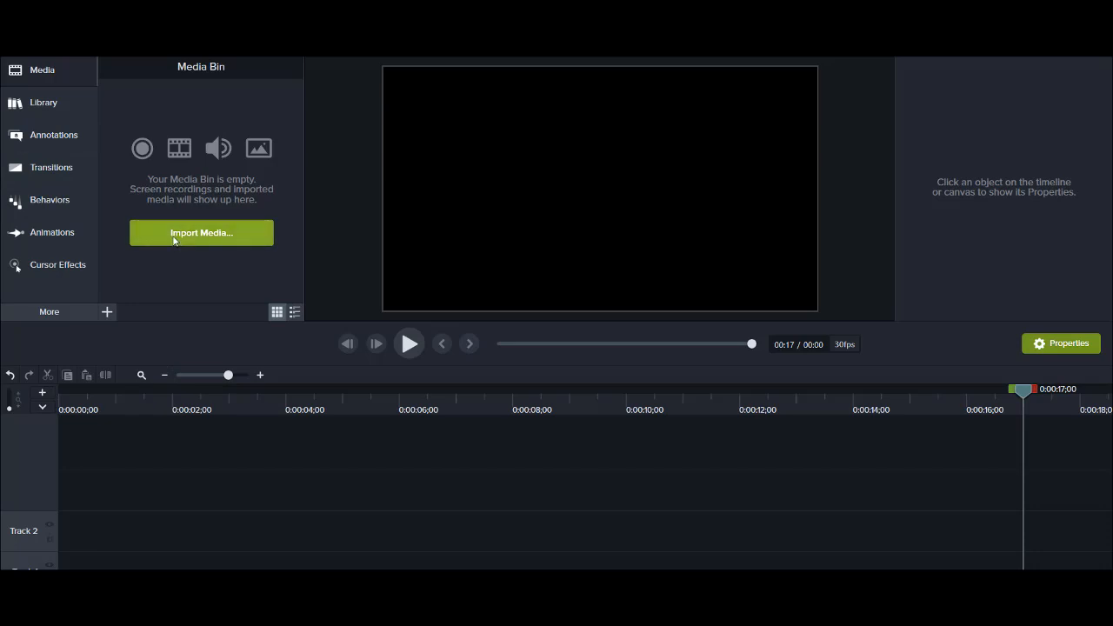
pyautogui.moveTo(107, 312)
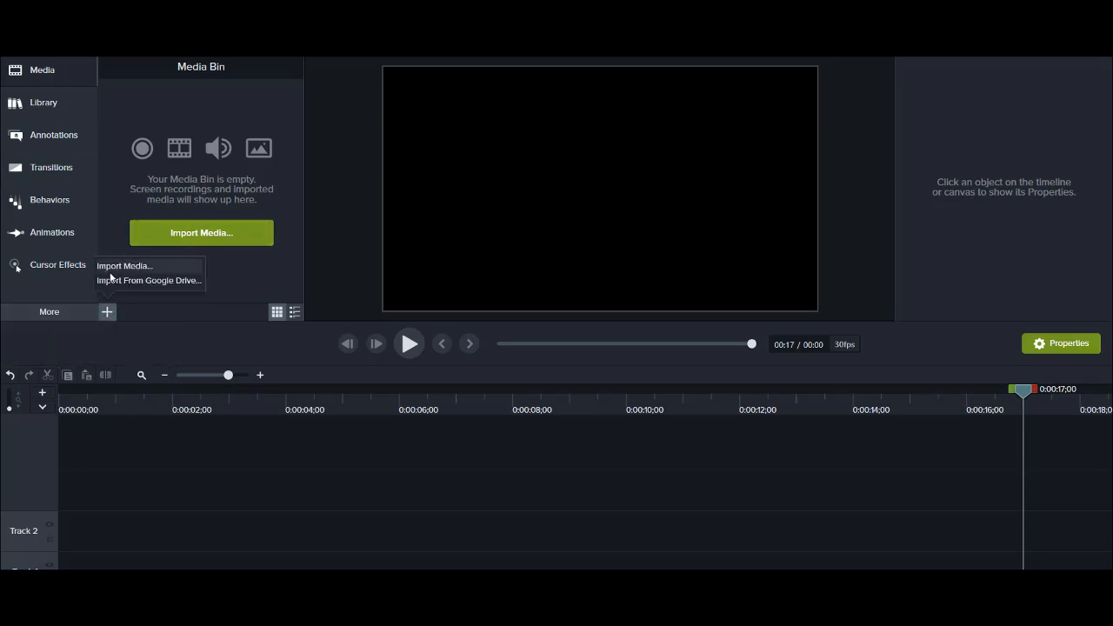
# - Import Mr Roboto-final.mp3 into Camtasia's Media Bin
pyautogui.click(125, 265)
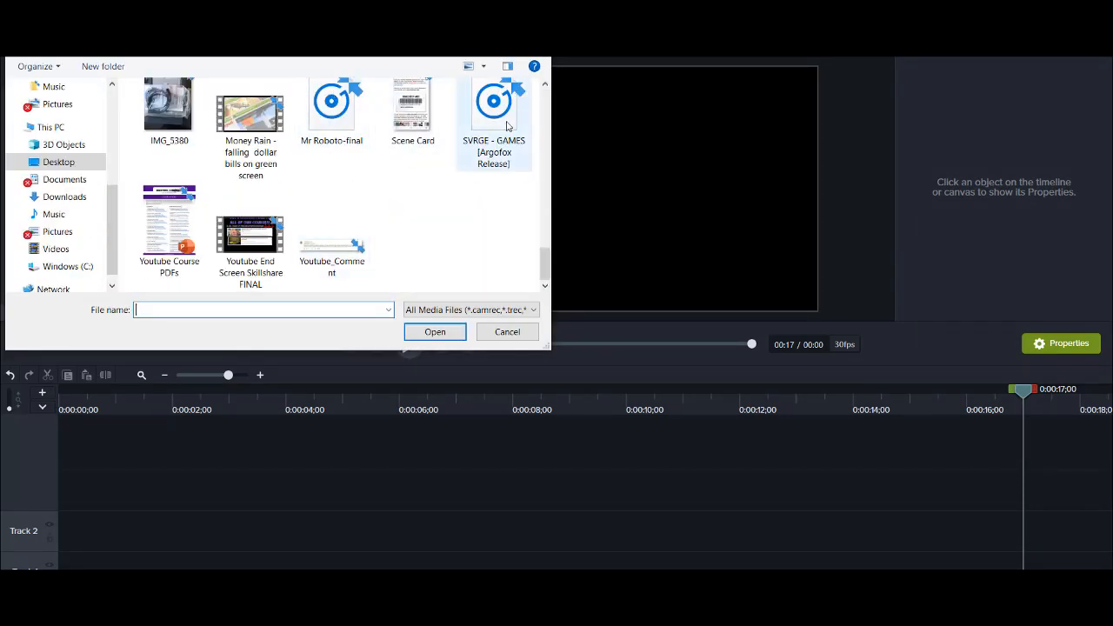
pyautogui.moveTo(331, 122)
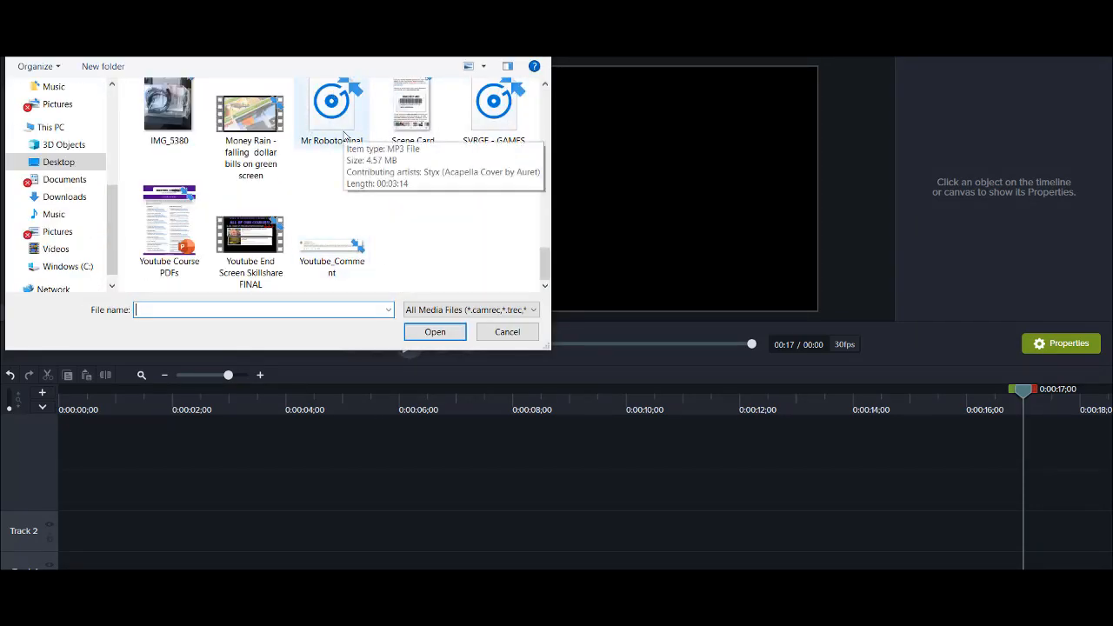
pyautogui.click(434, 331)
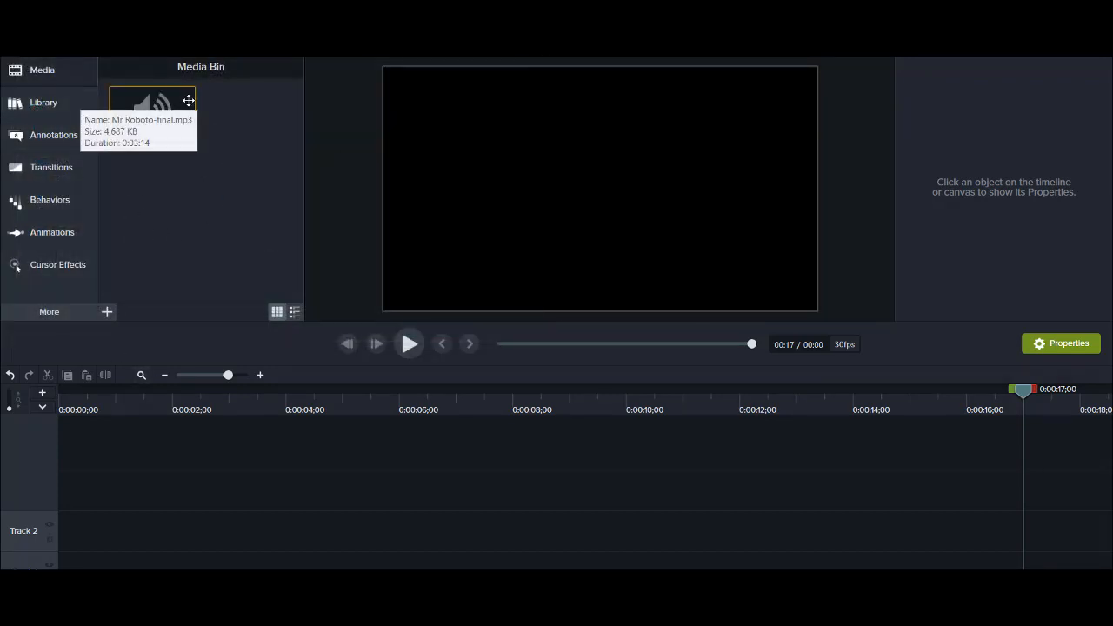
pyautogui.moveTo(149, 511)
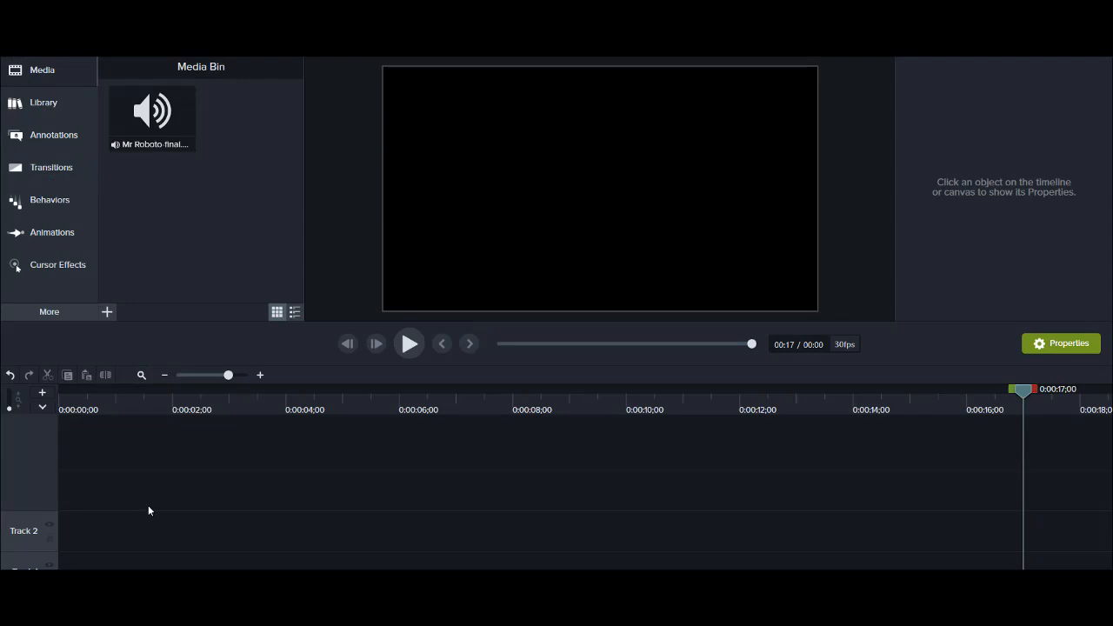
pyautogui.moveTo(122, 497)
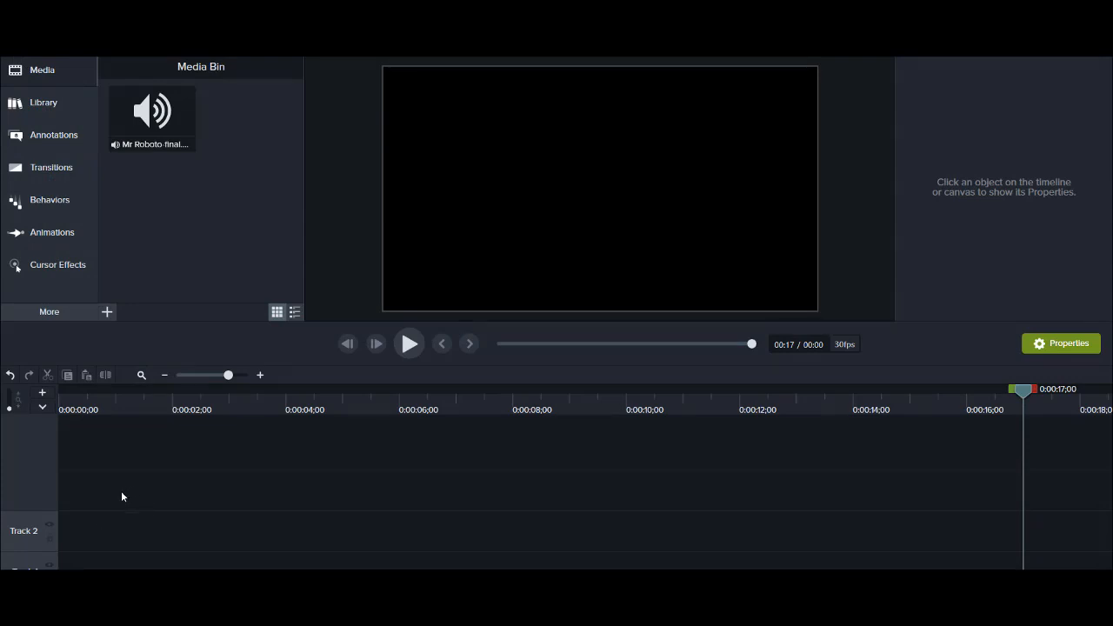